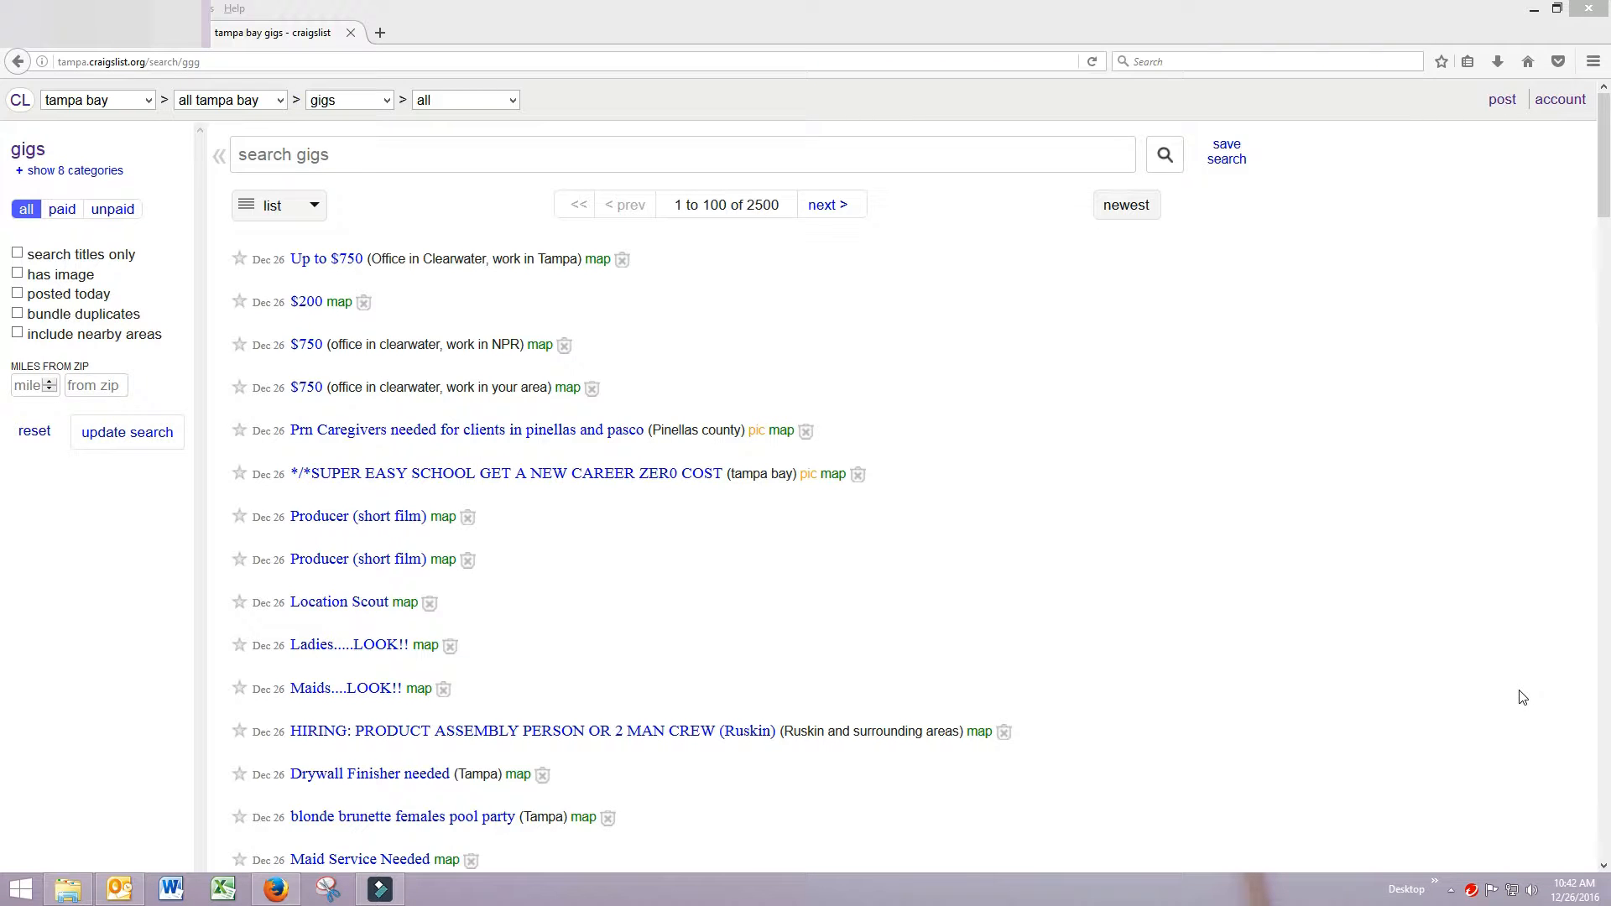
mouse_move(921, 493)
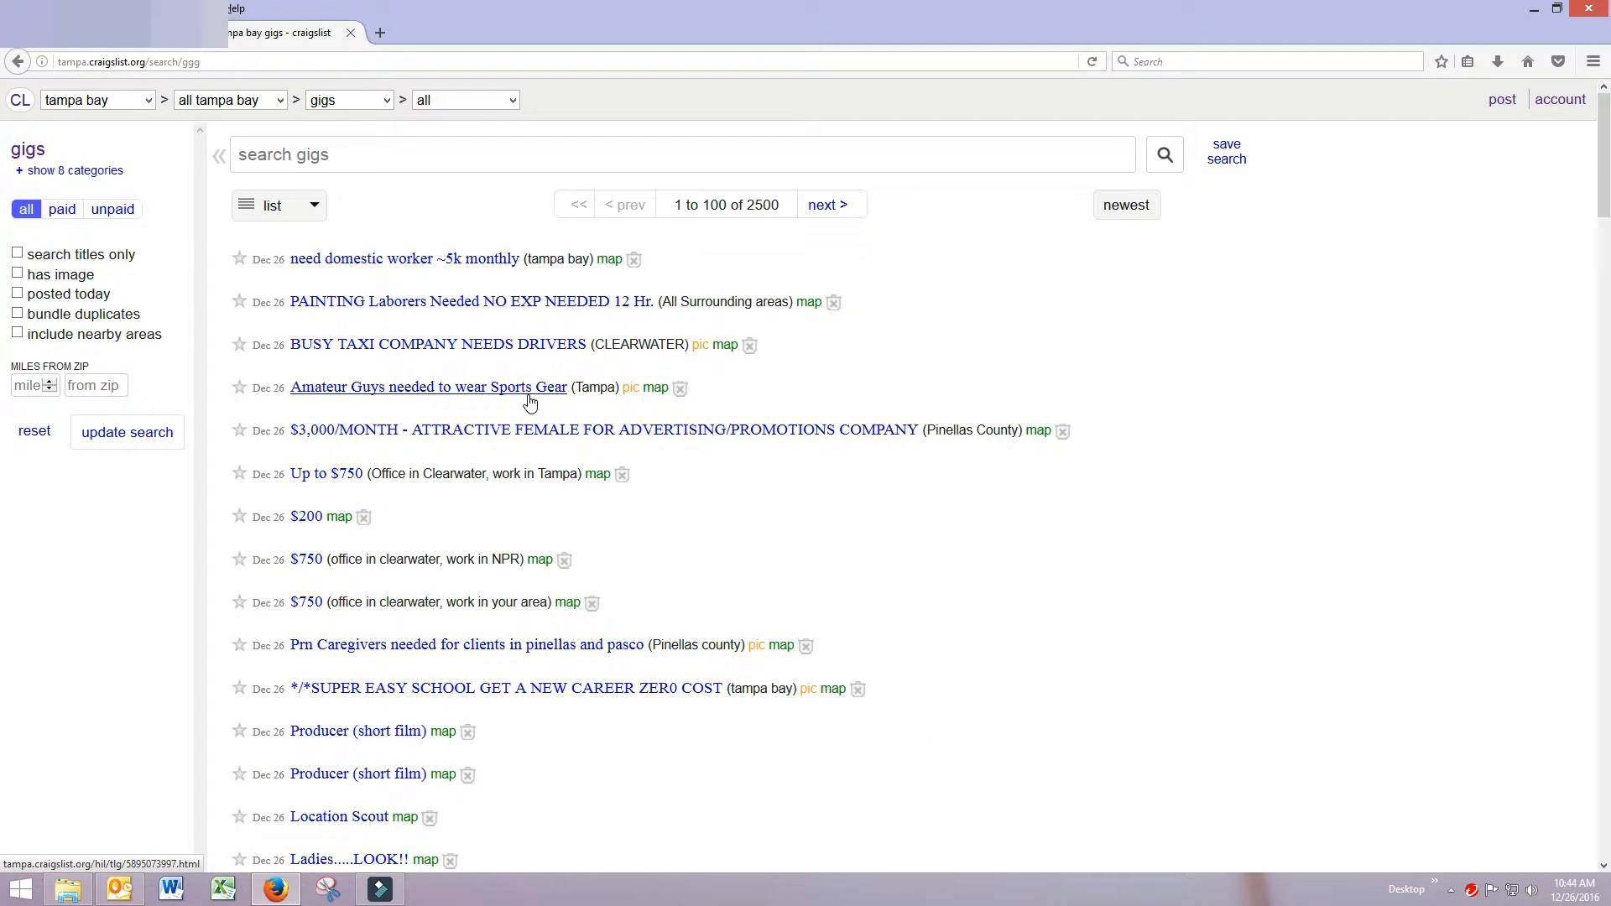
Step: Open the 'Amateur Guys needed to wear Sports Gear' ad and read its shoot, pay and ID details
click(427, 388)
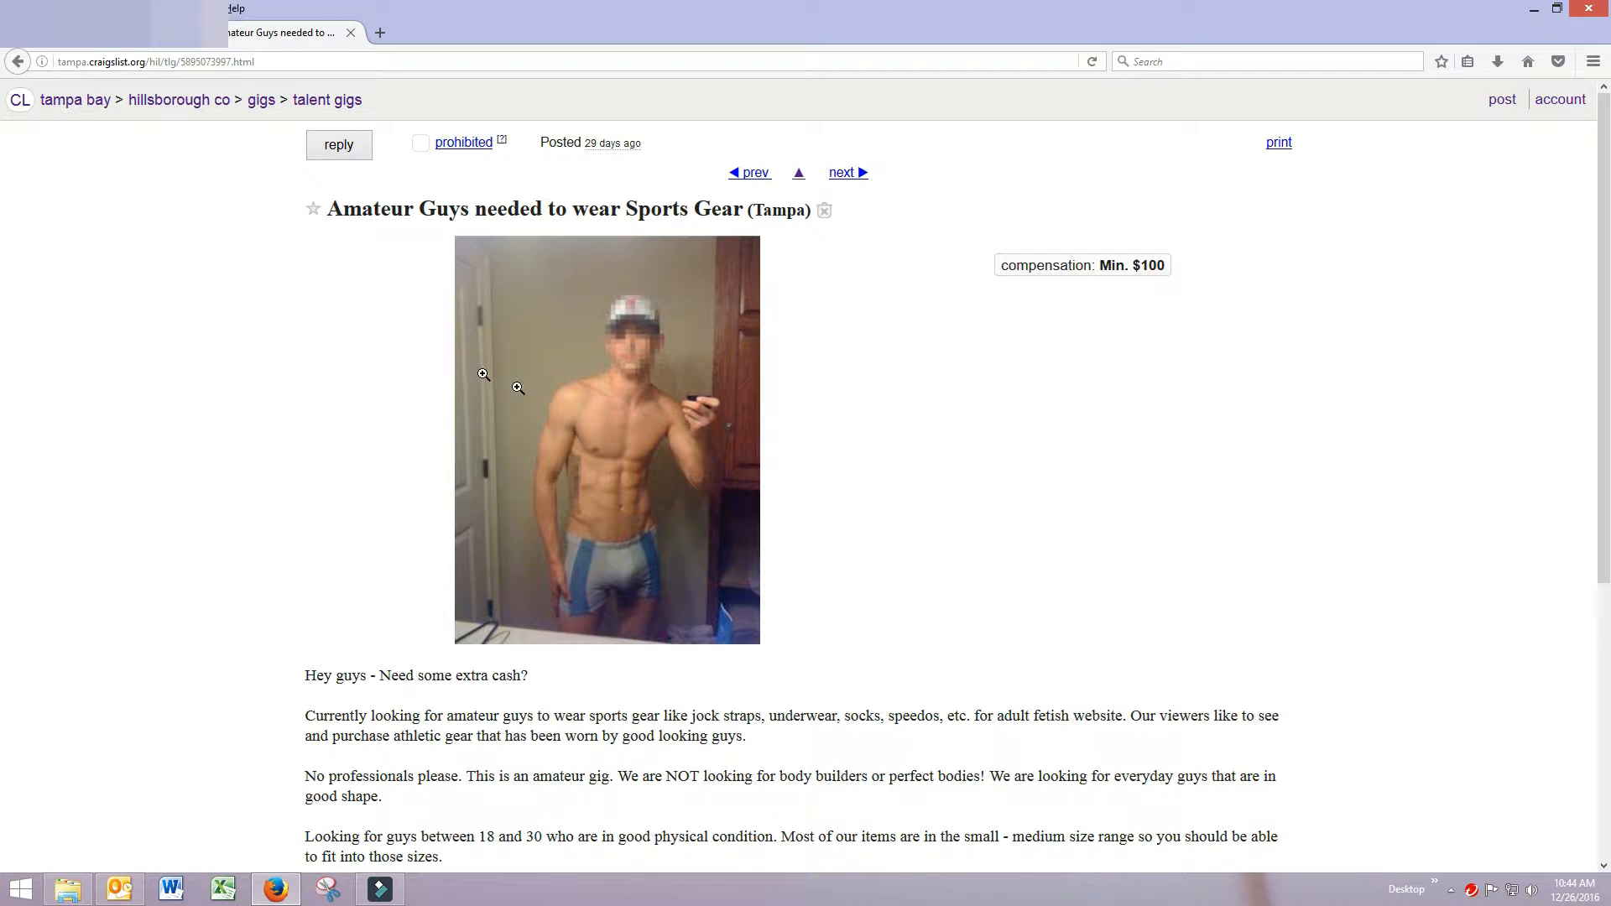
mouse_move(334, 344)
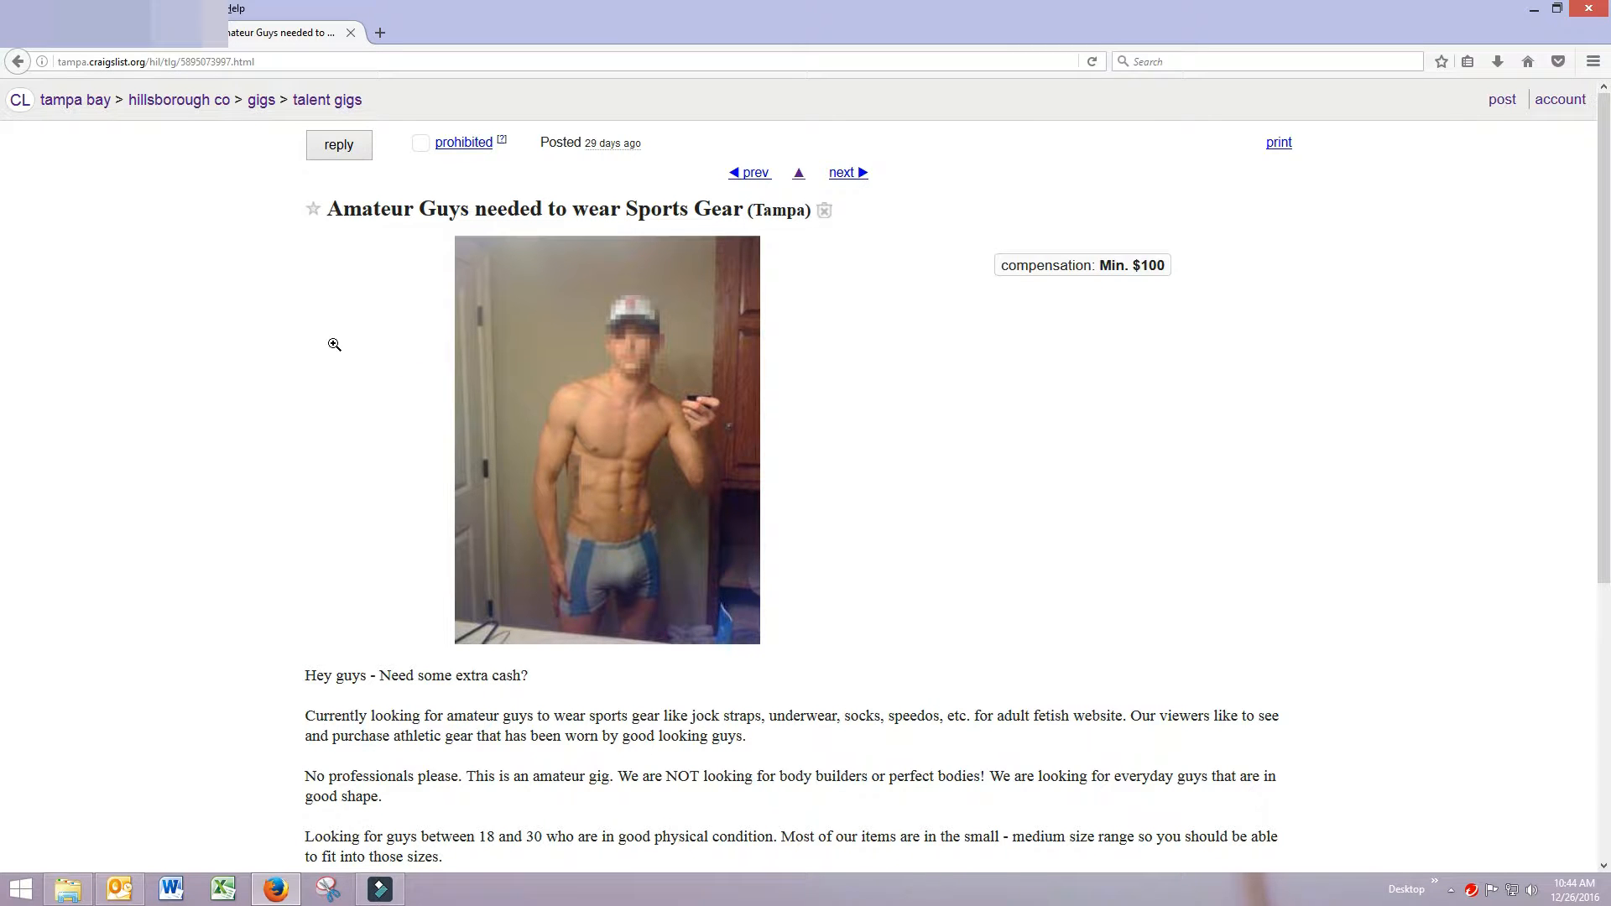
scroll(down, 3)
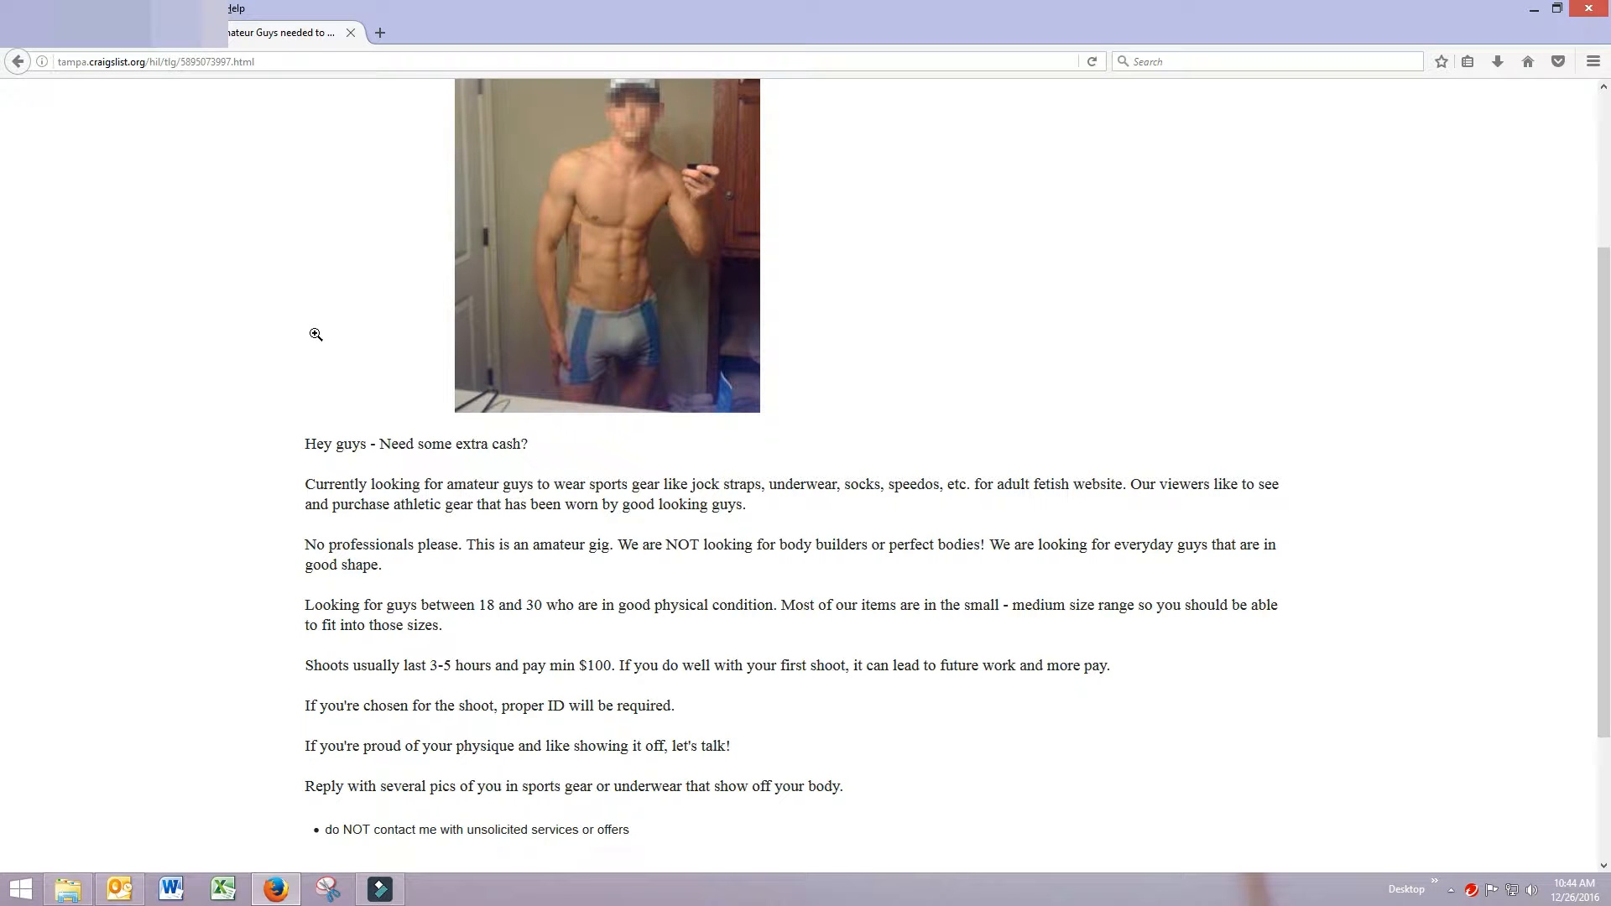
scroll(down, 3)
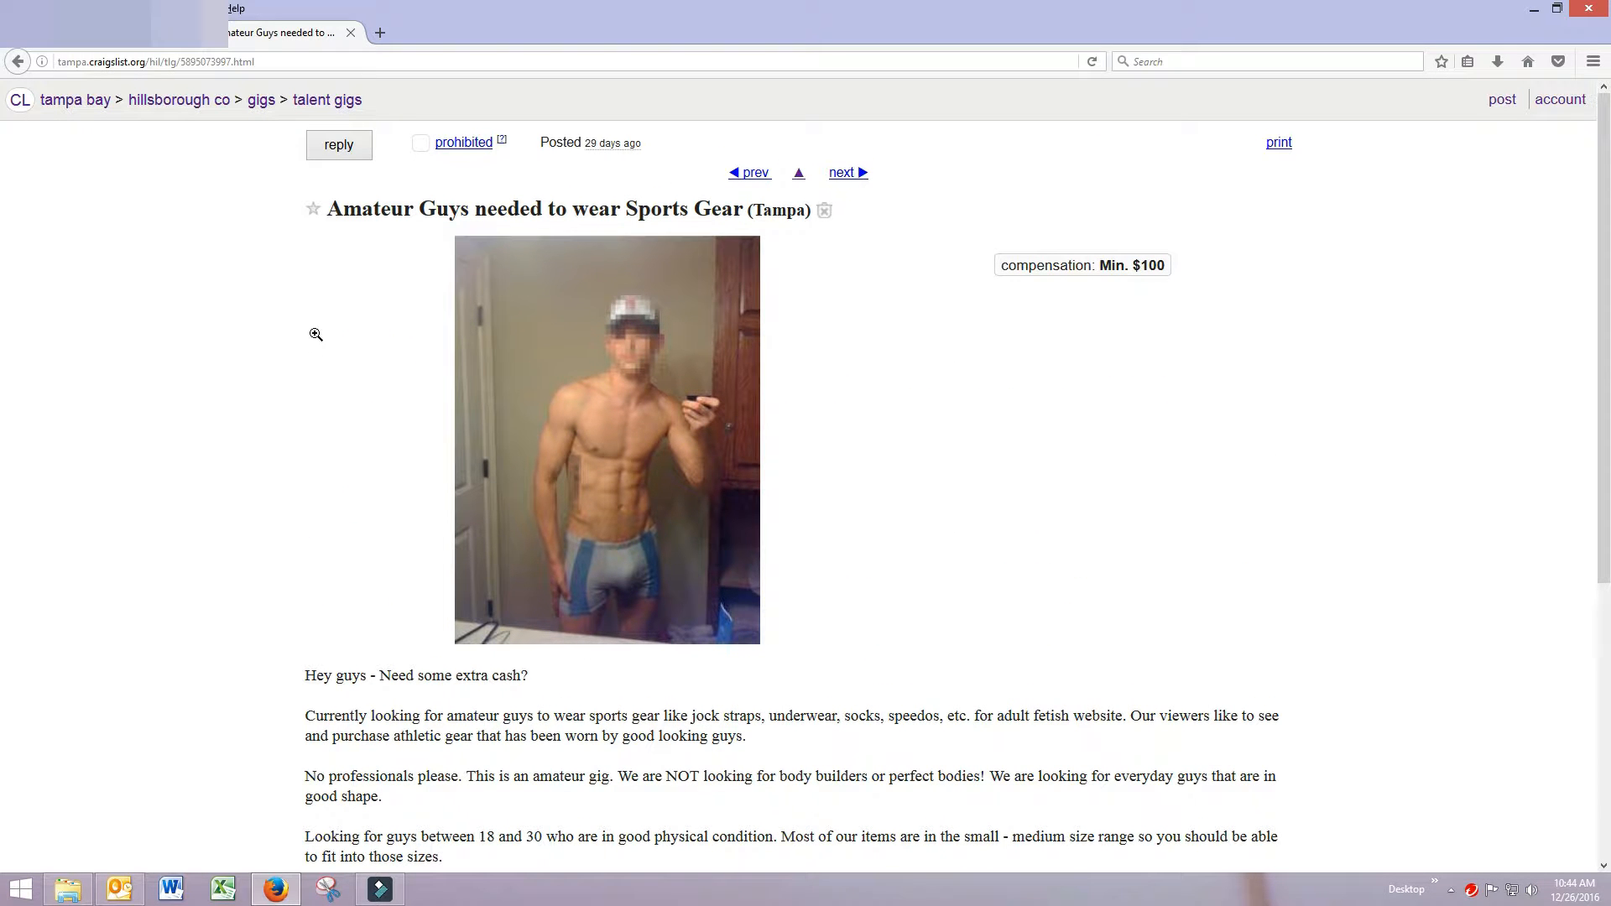
scroll(down, 3)
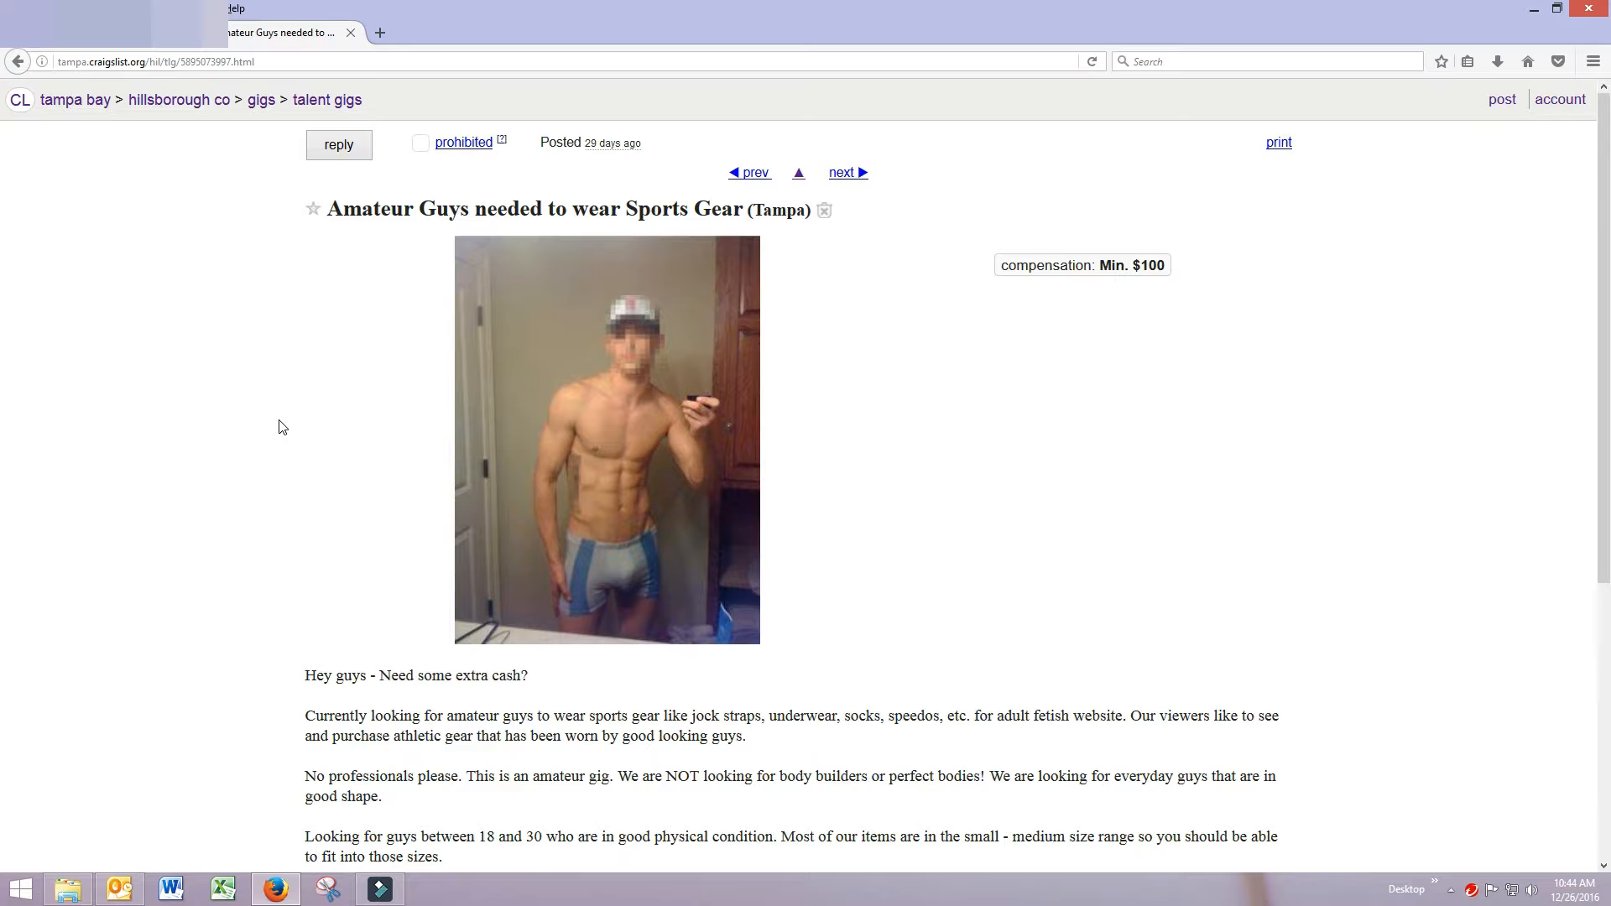
scroll(down, 3)
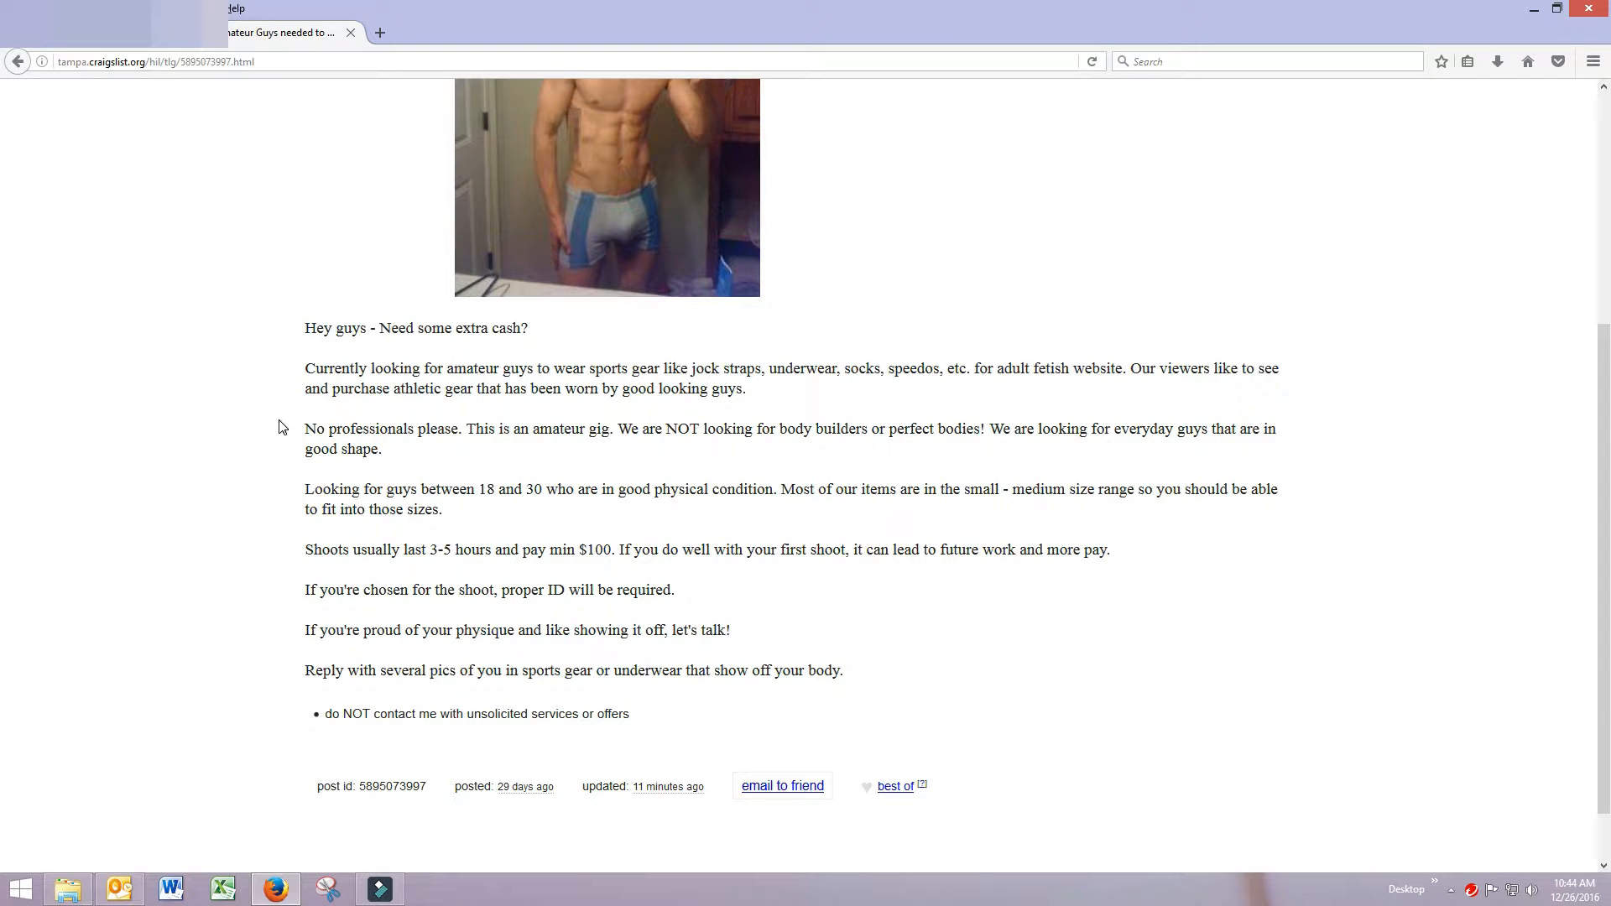
mouse_move(766, 391)
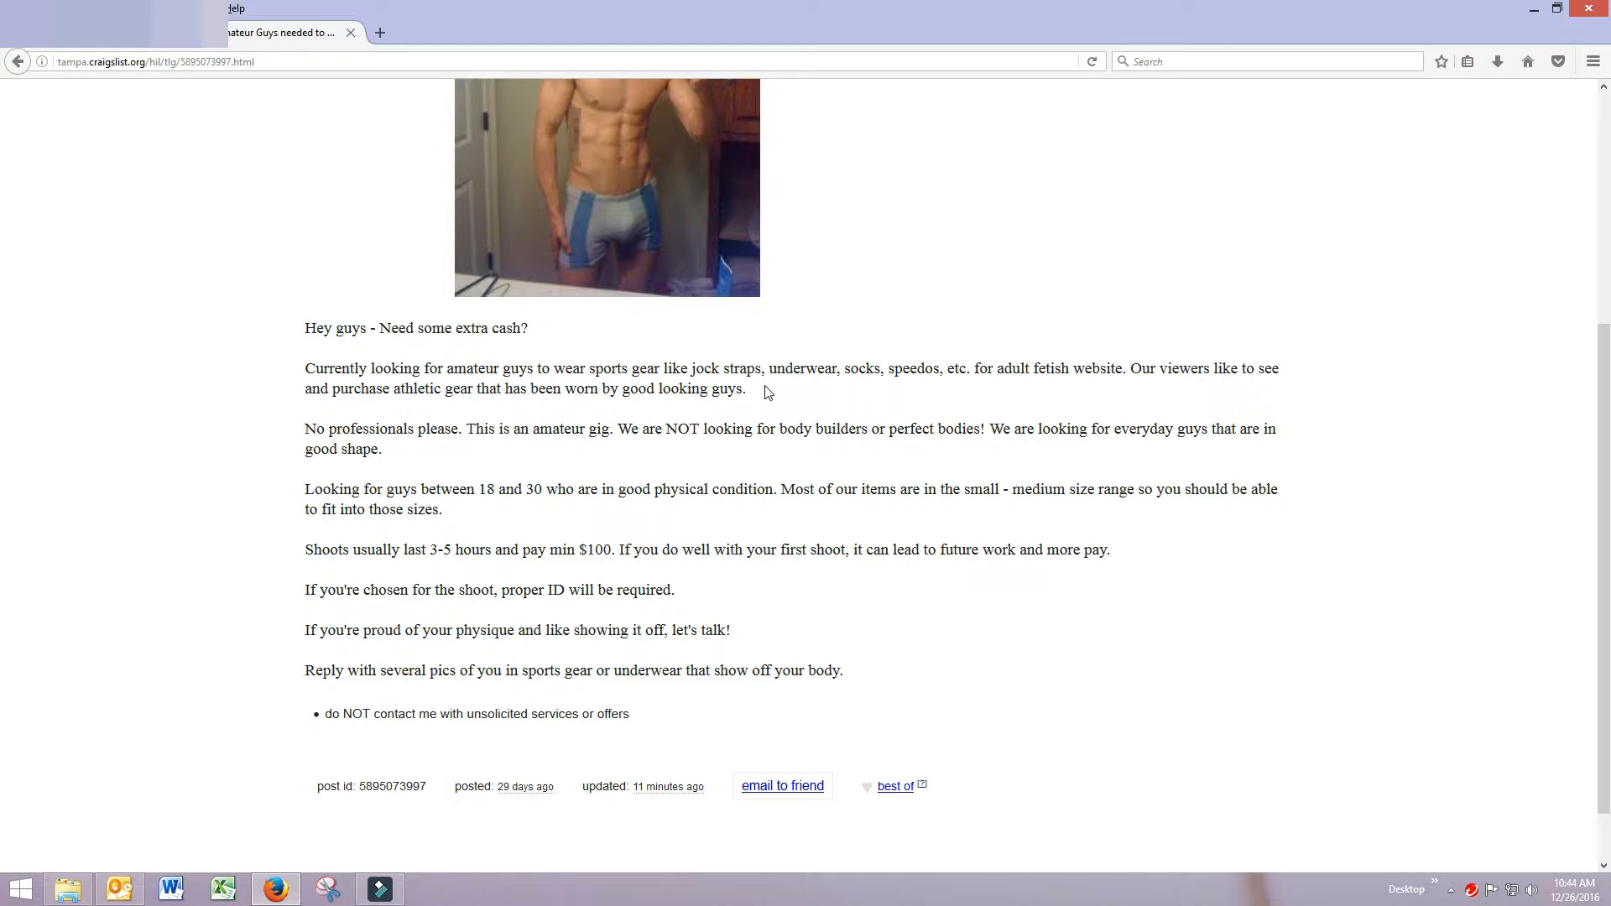
mouse_move(777, 401)
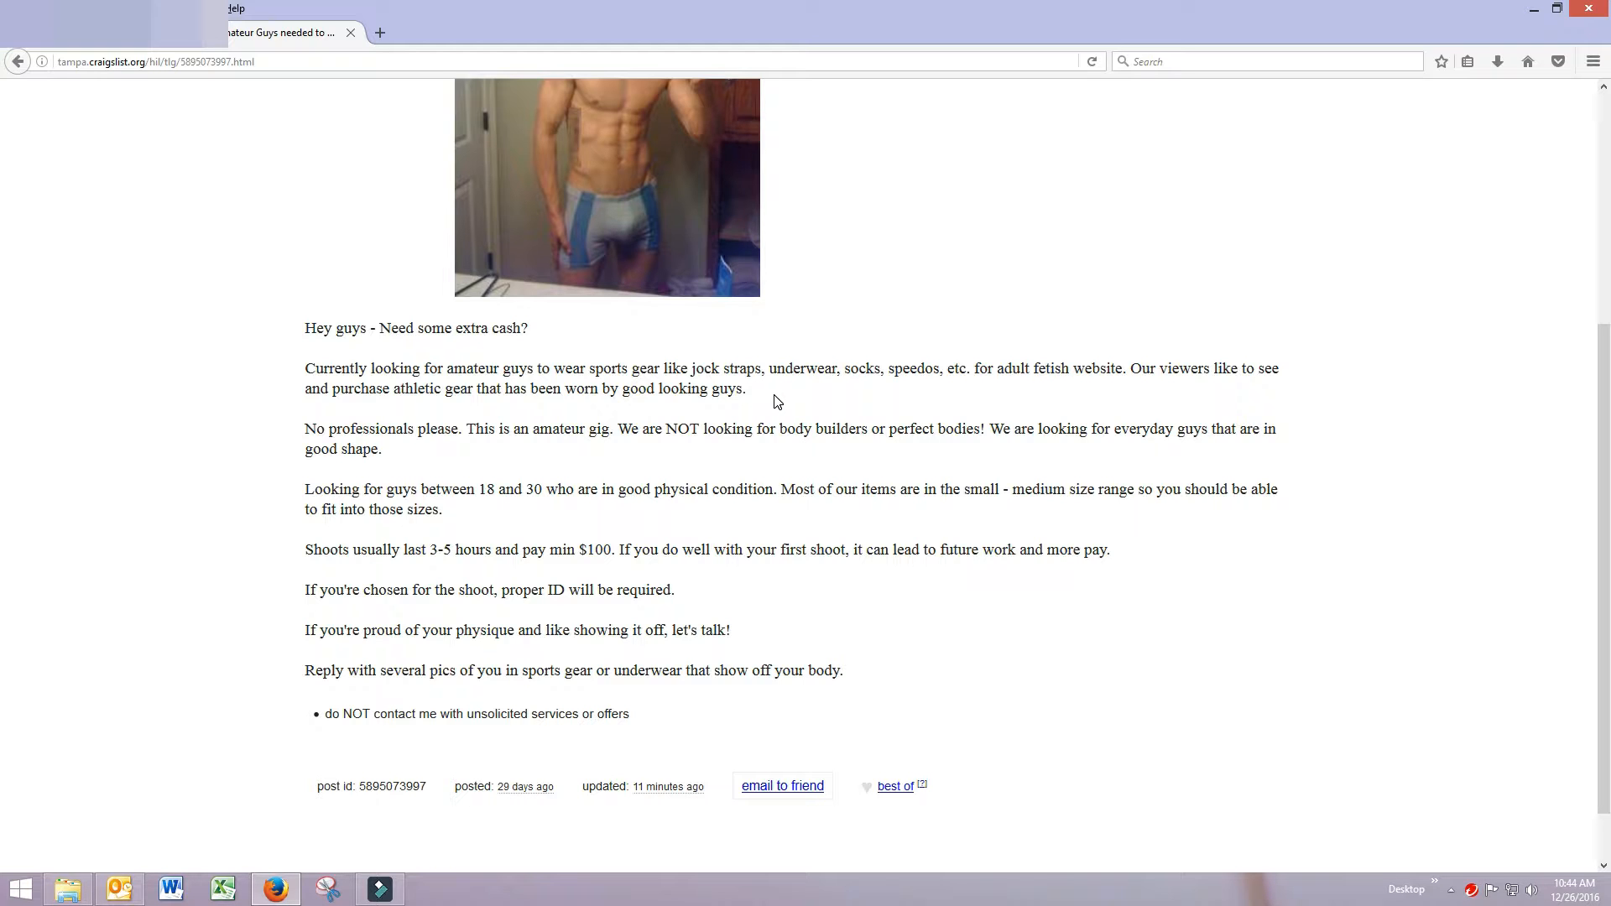
mouse_move(1012, 415)
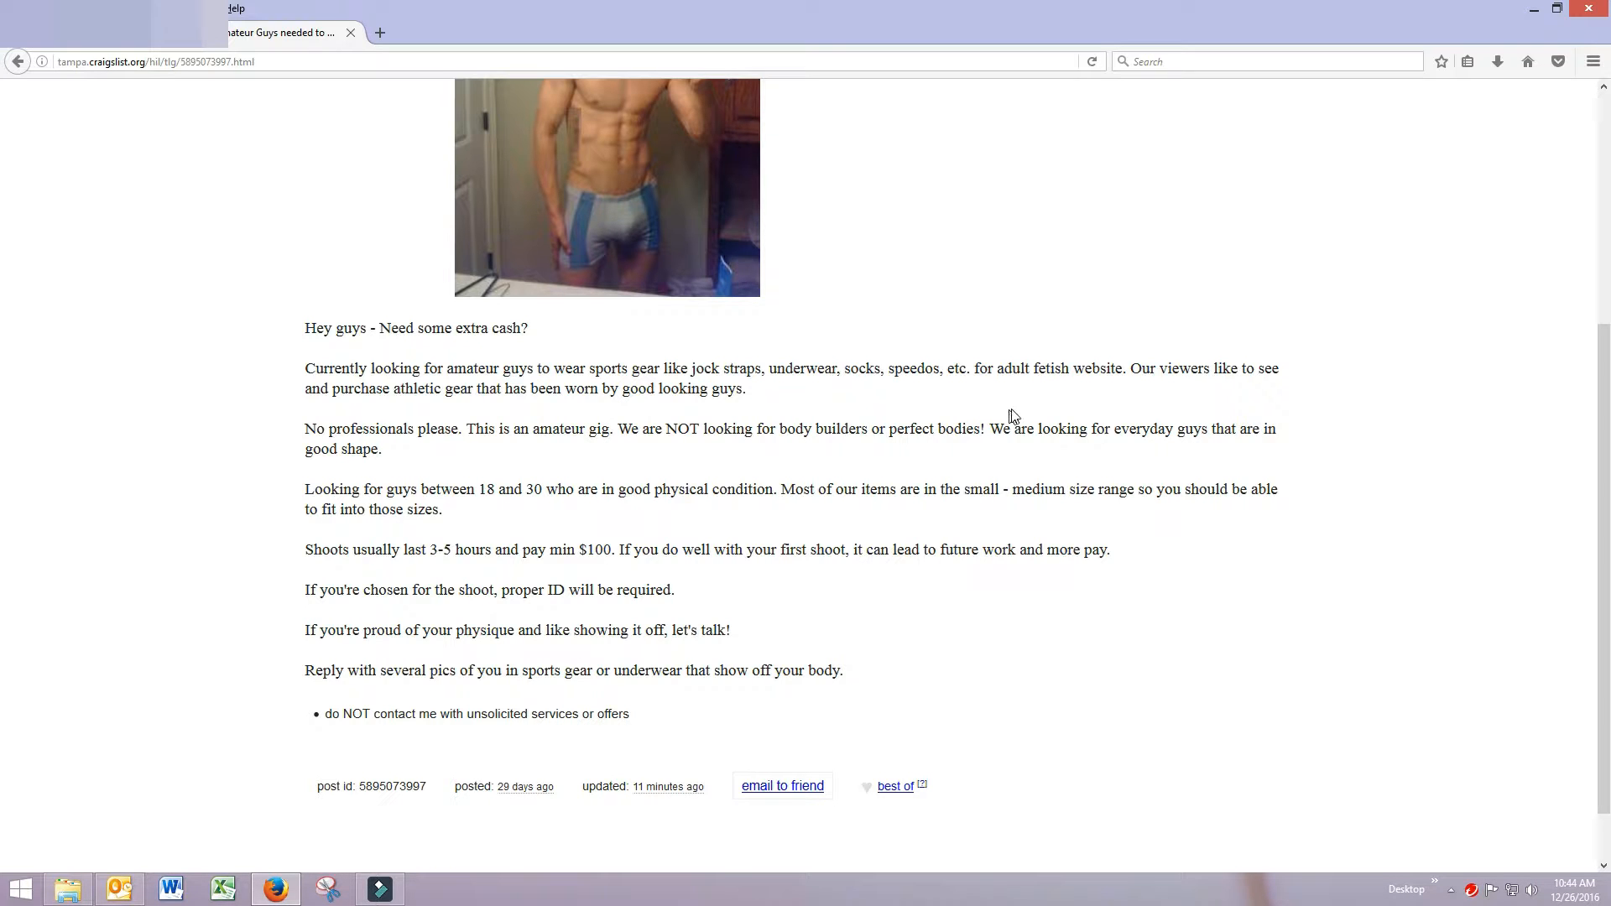
mouse_move(1109, 408)
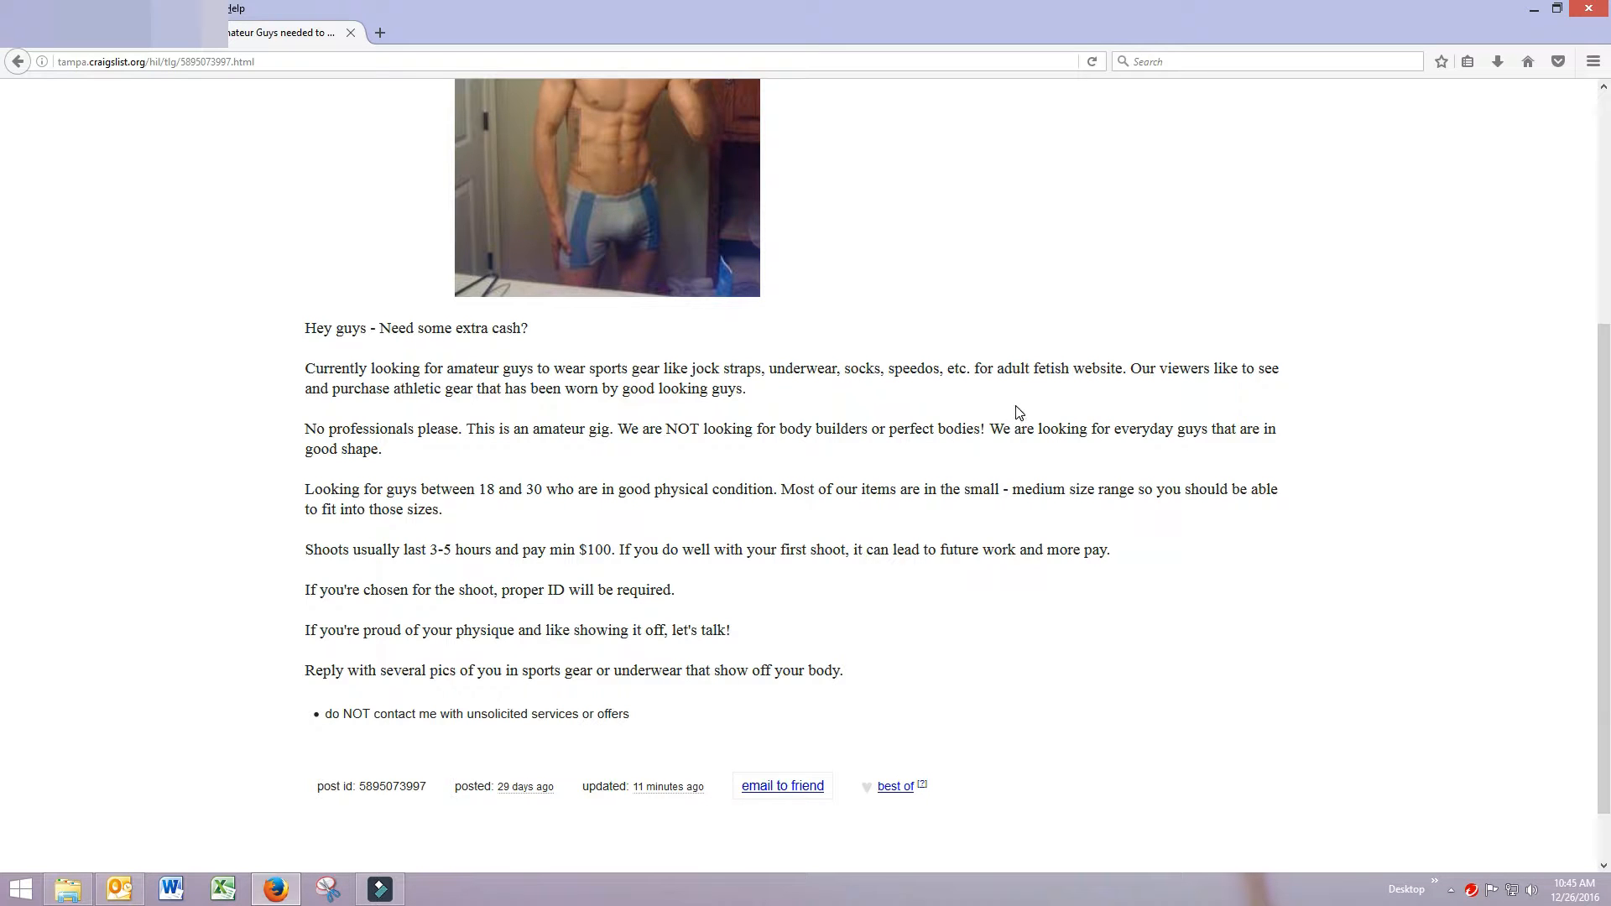
mouse_move(1076, 418)
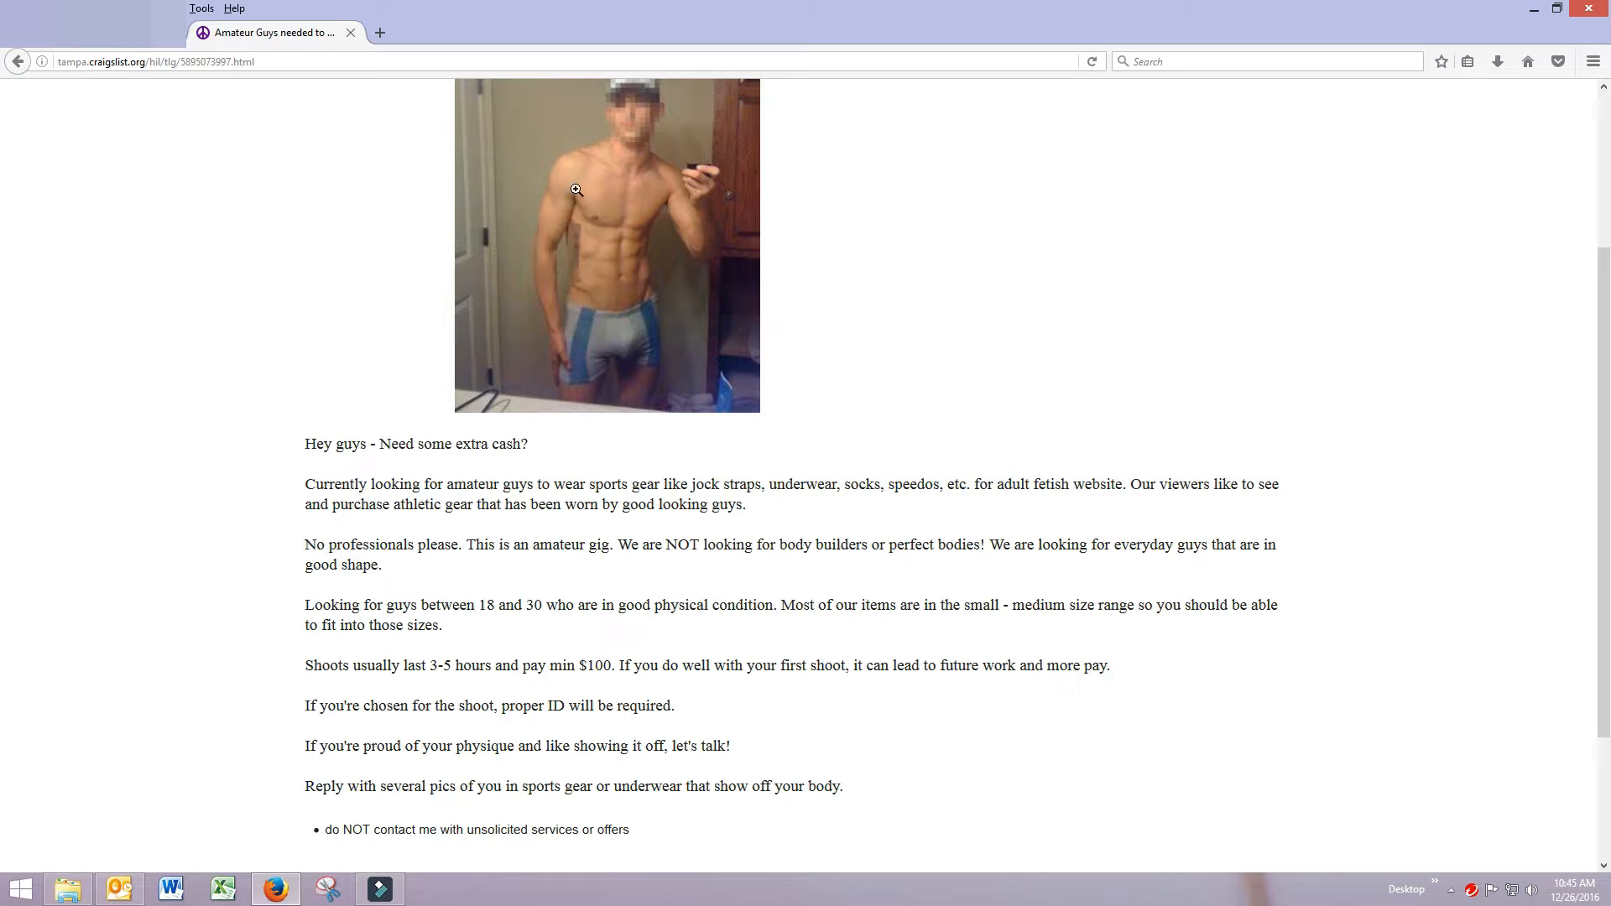
mouse_move(572, 248)
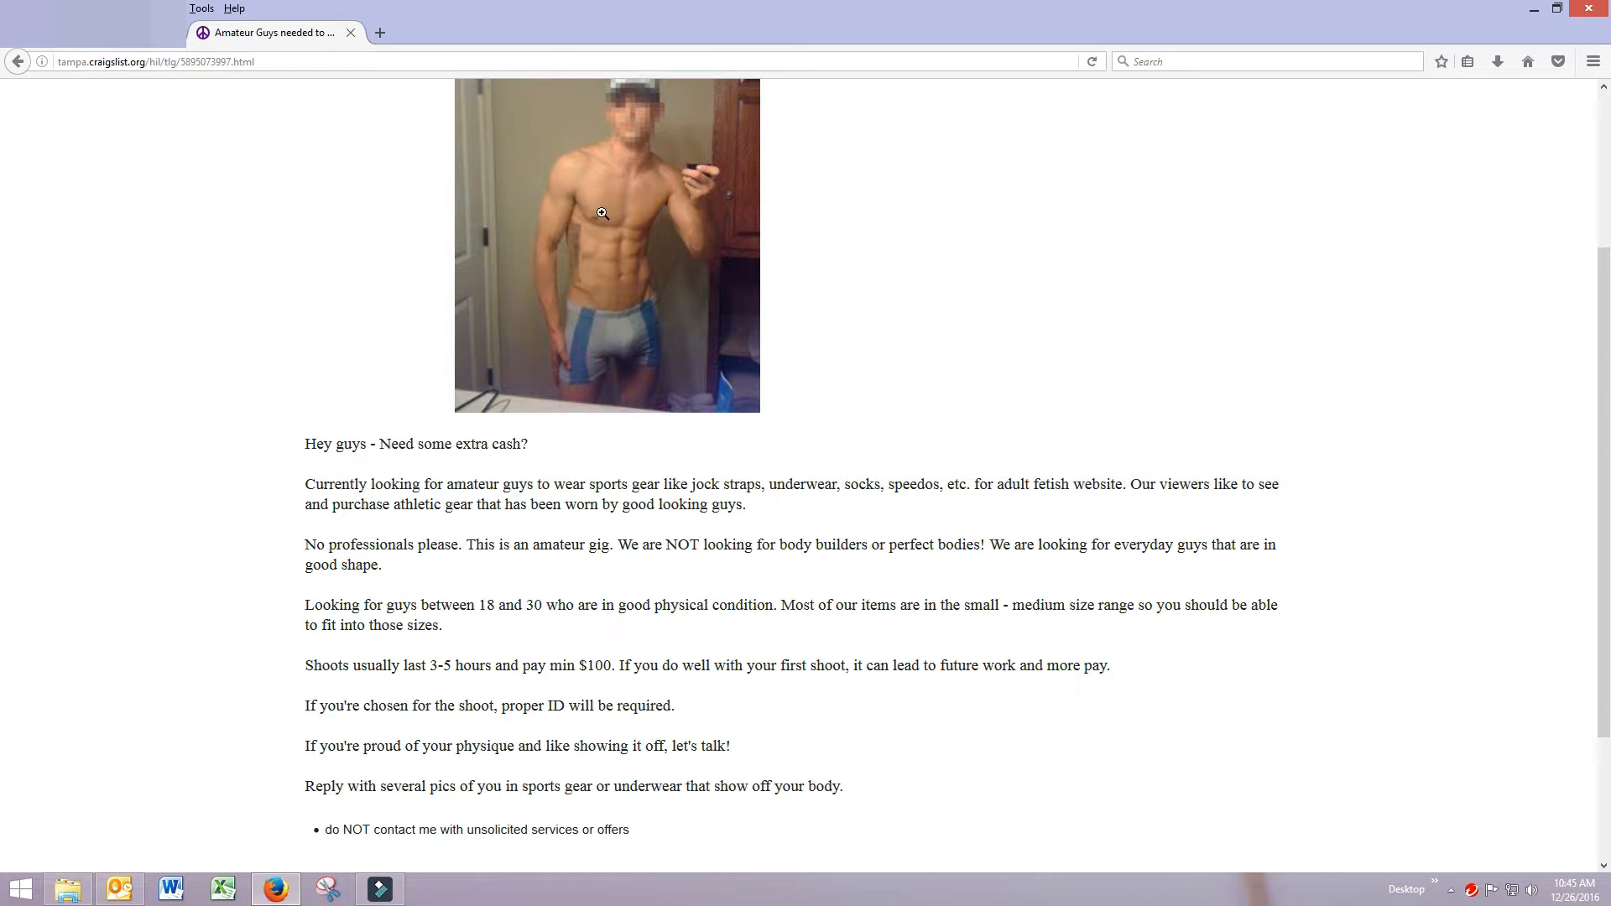
mouse_move(609, 269)
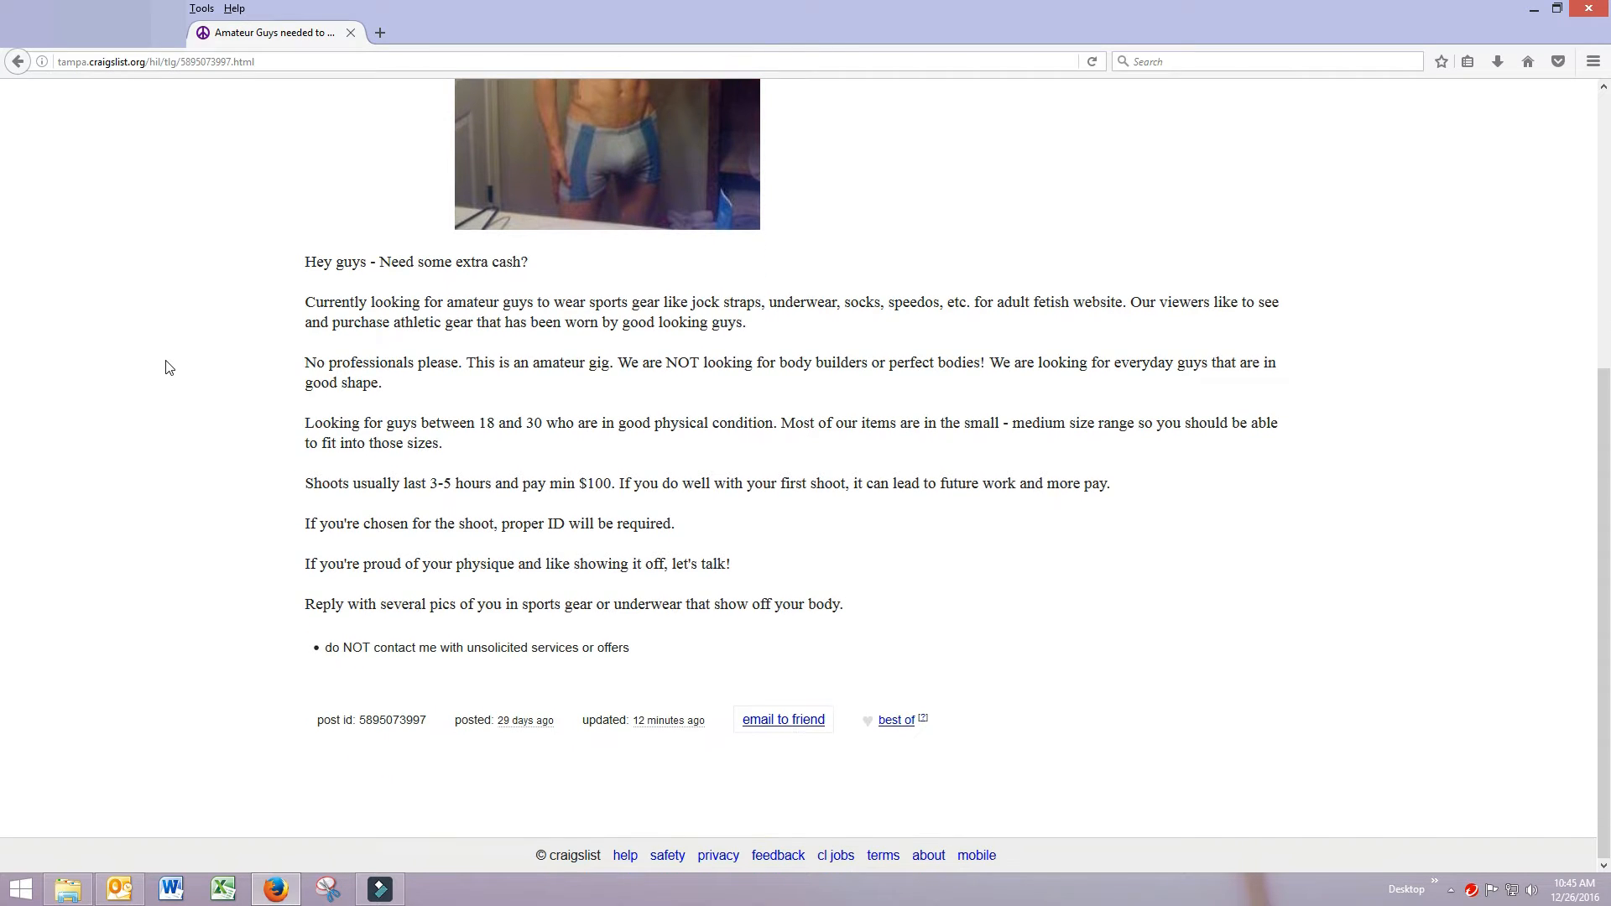
mouse_move(149, 299)
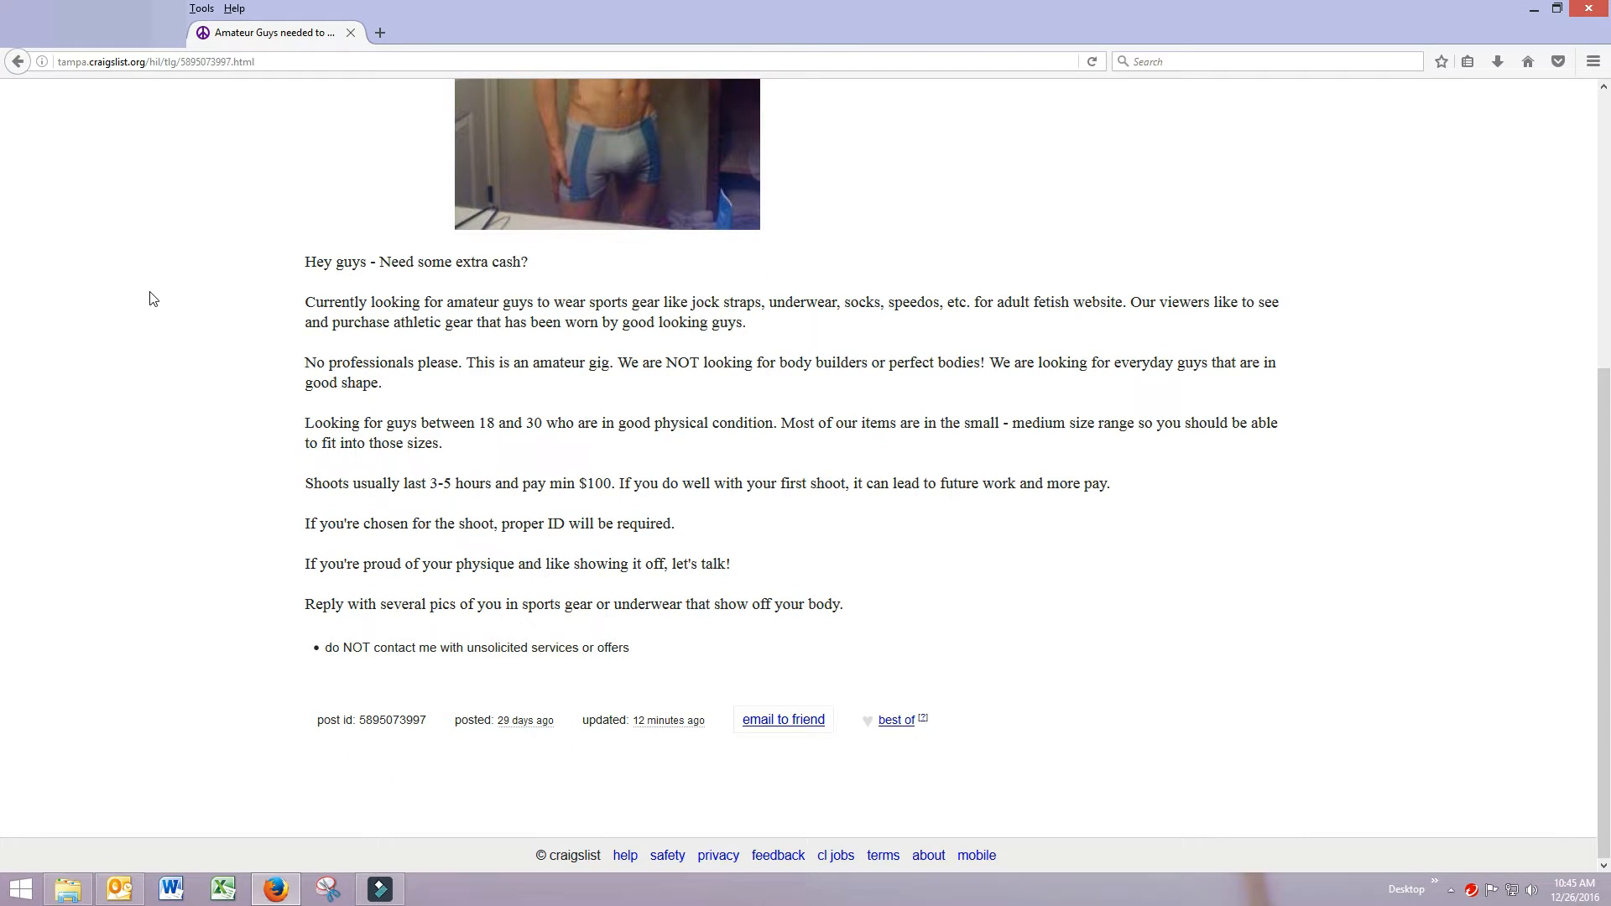
mouse_move(278, 485)
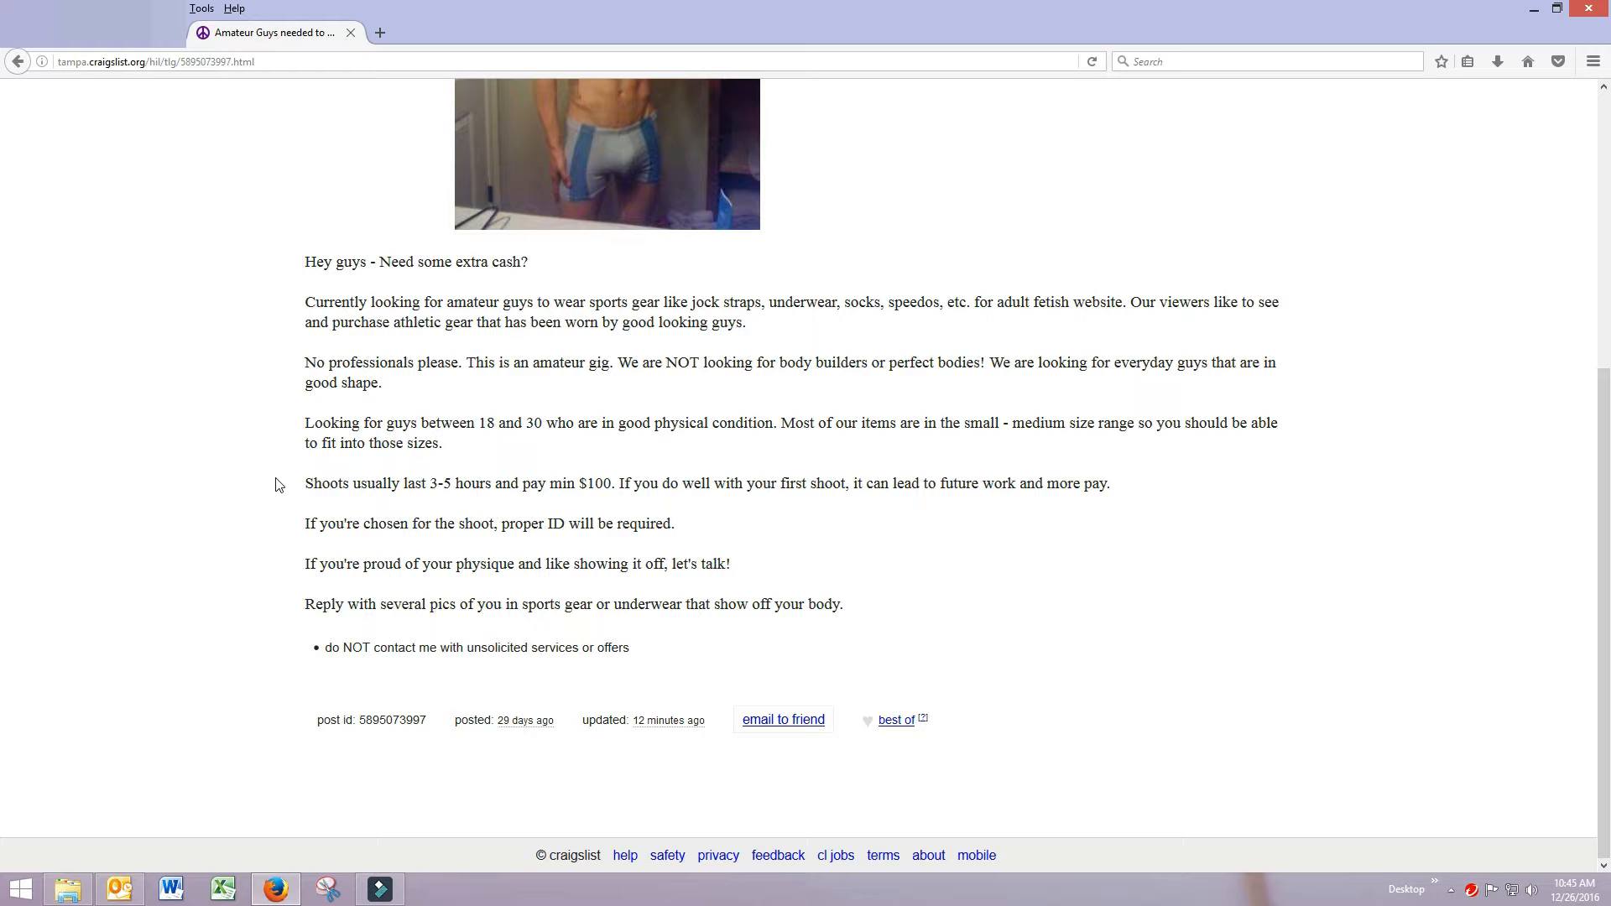
mouse_move(504, 505)
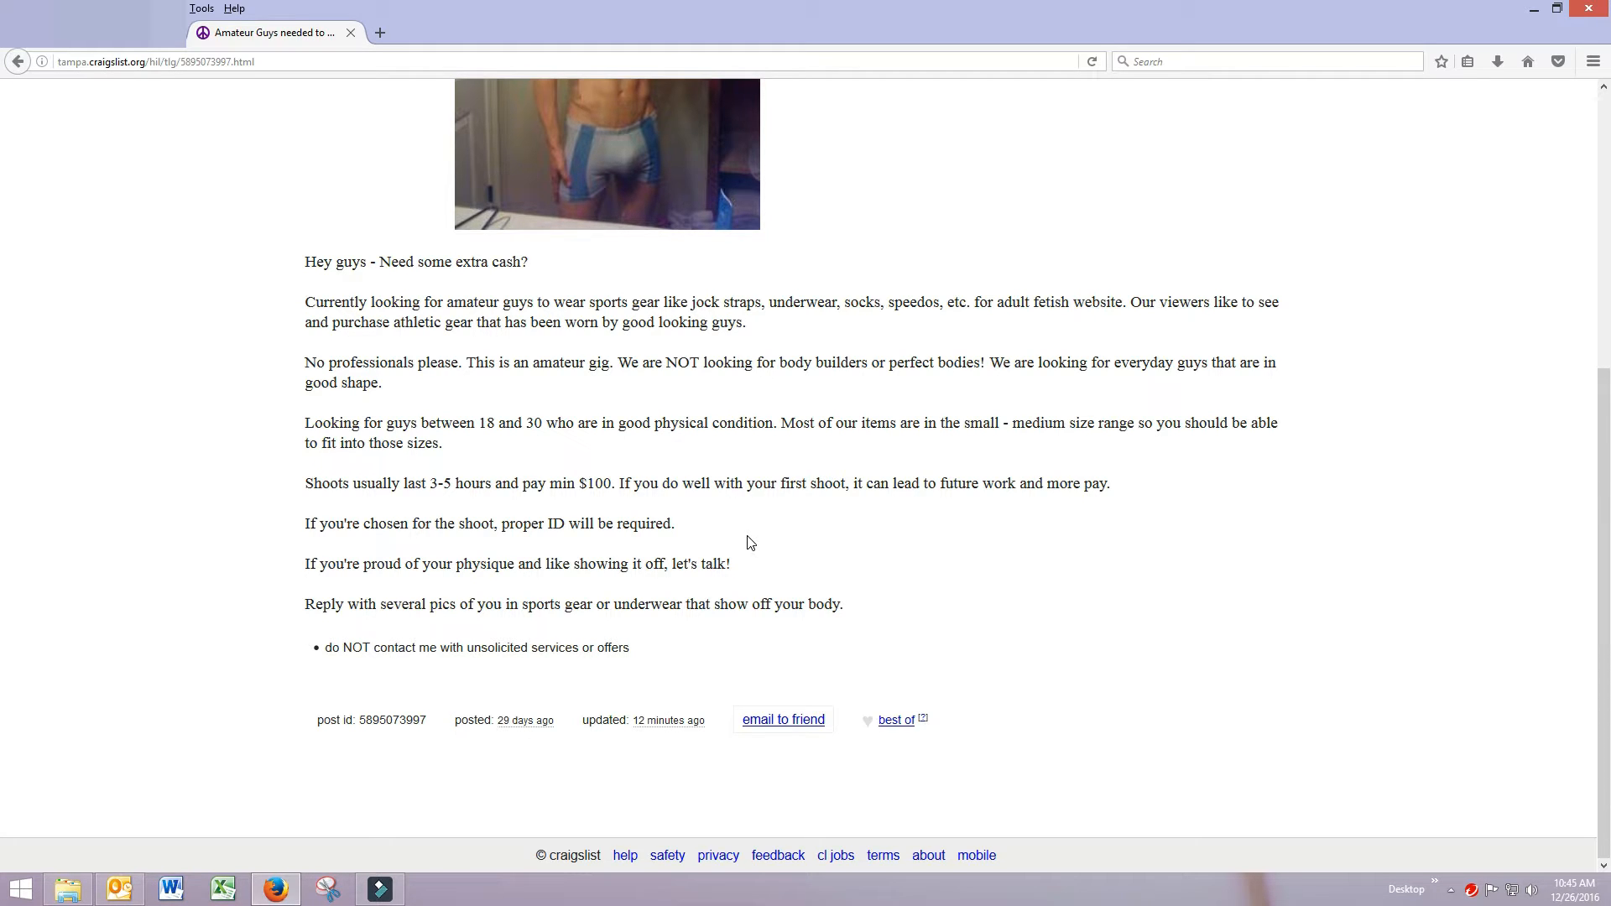
mouse_move(759, 559)
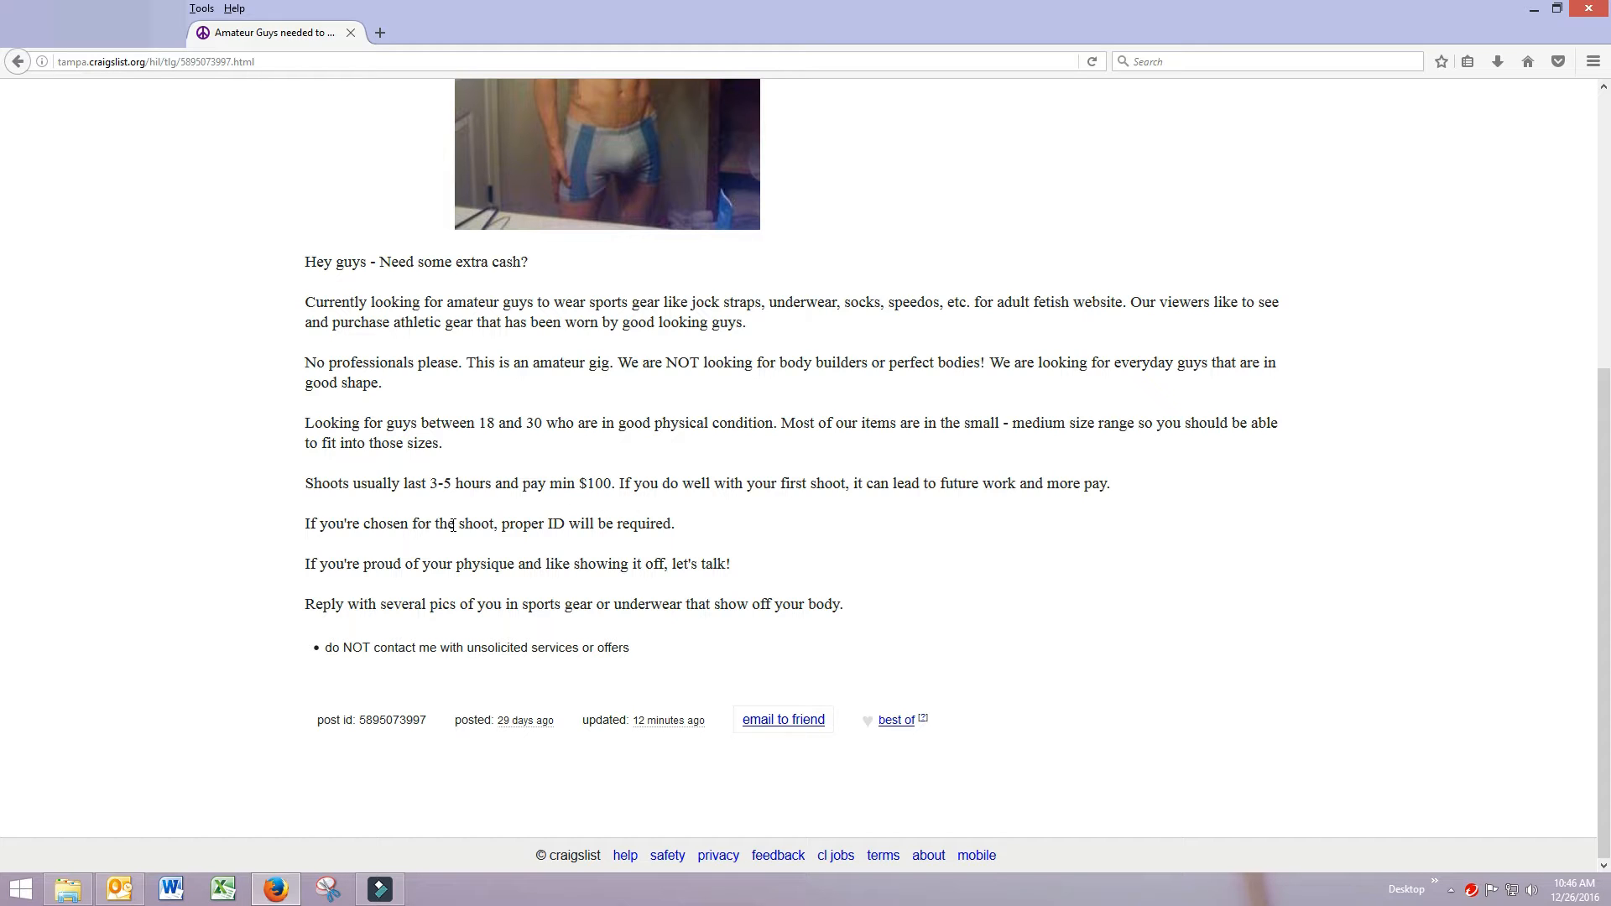
mouse_move(859, 556)
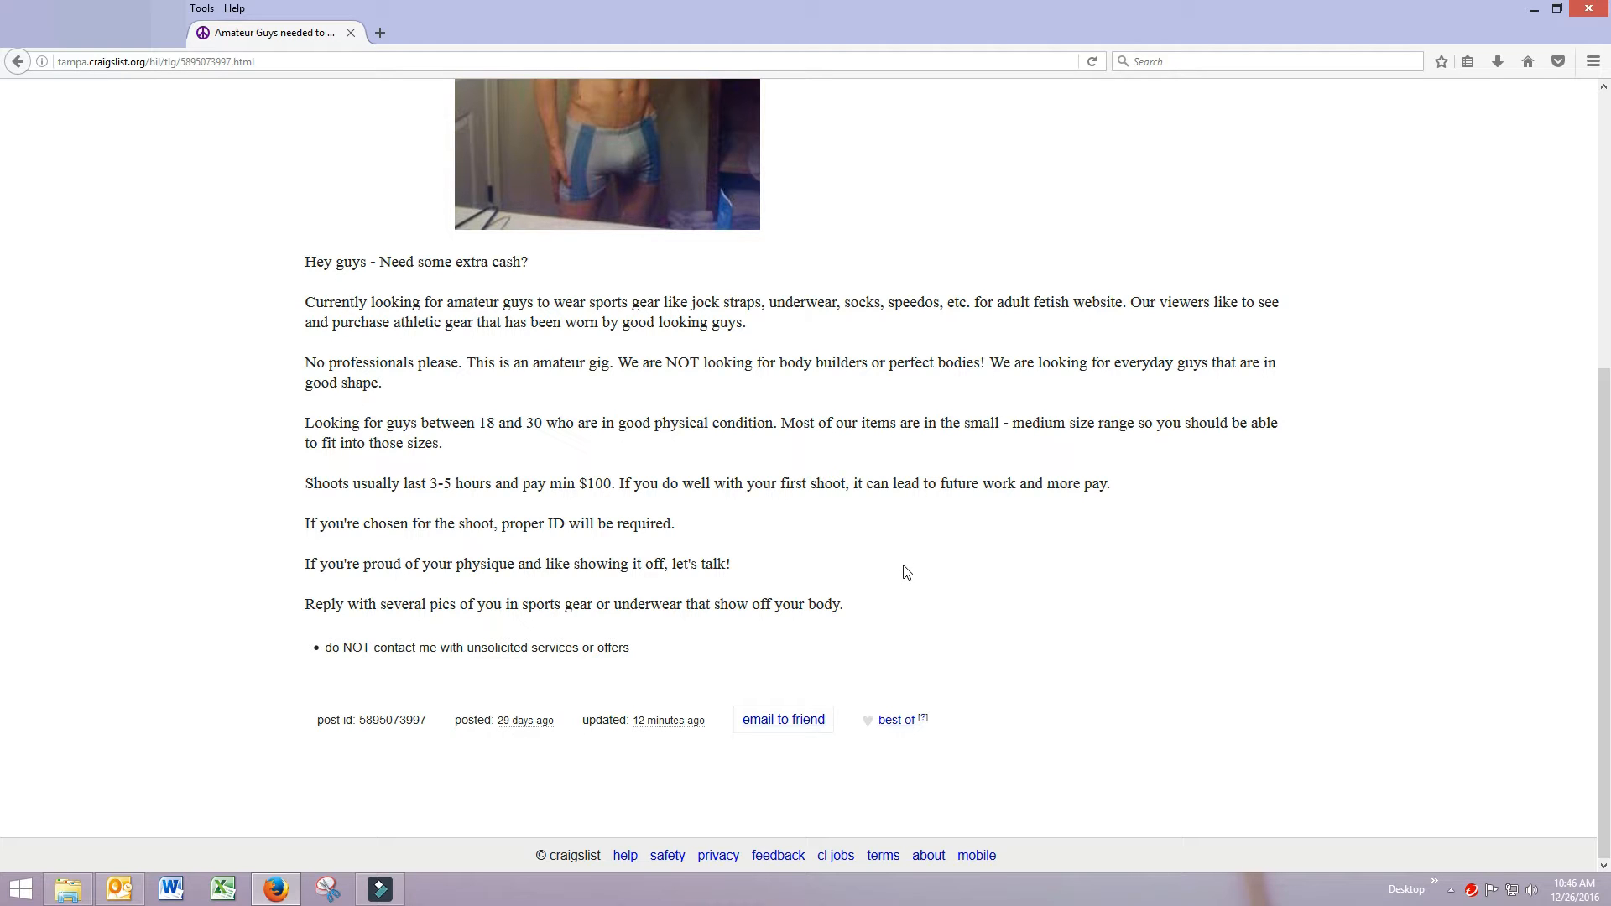
mouse_move(201, 624)
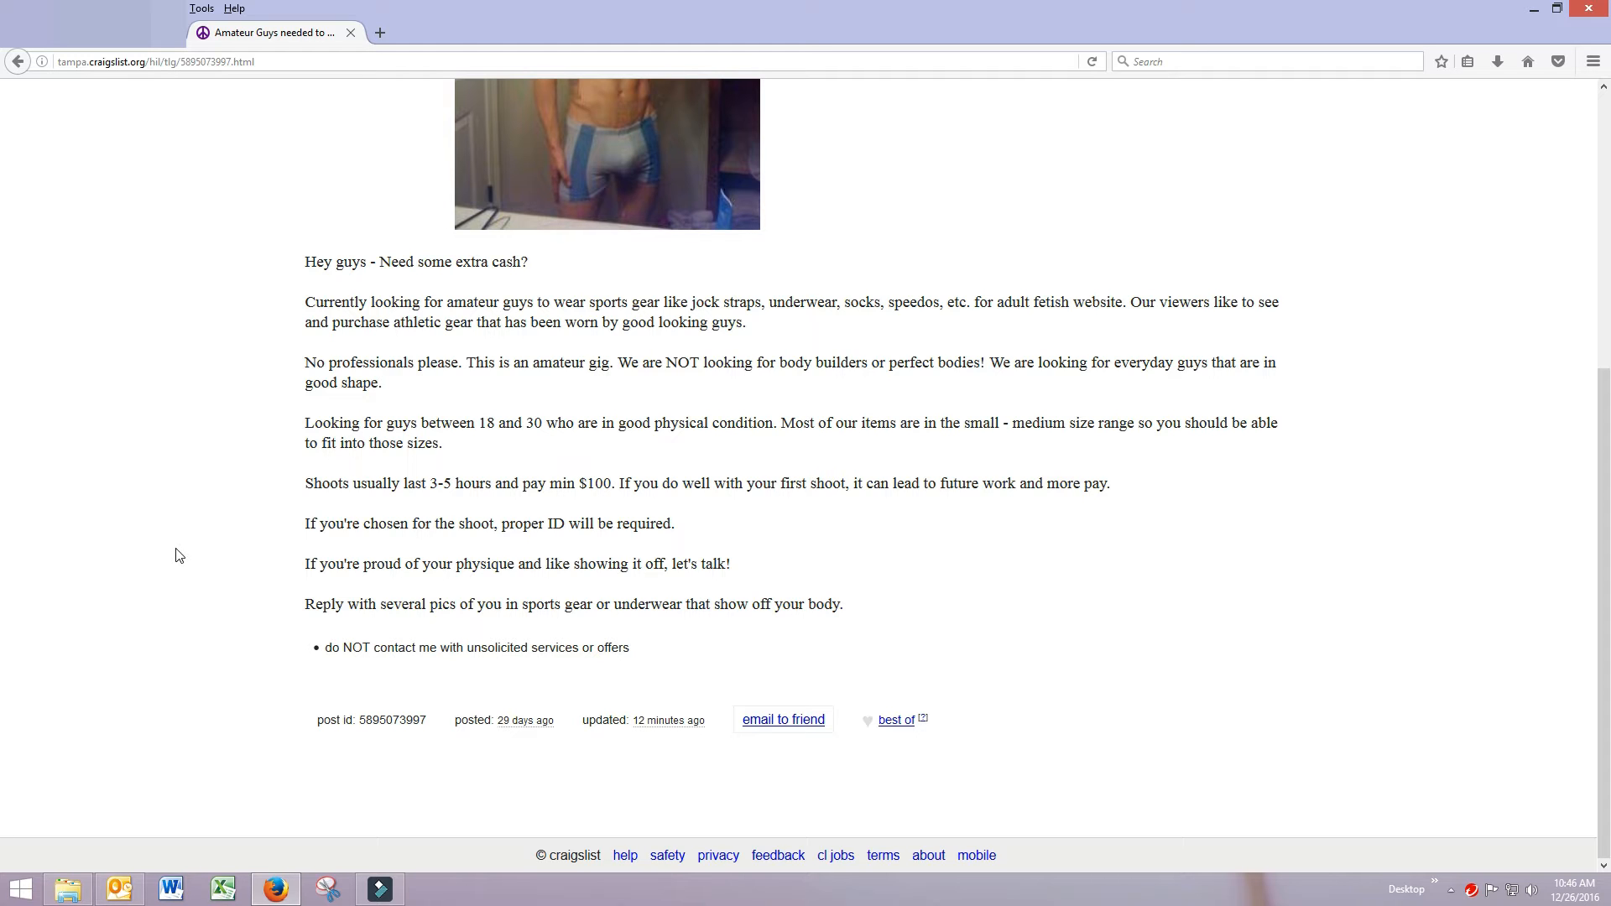
mouse_move(224, 586)
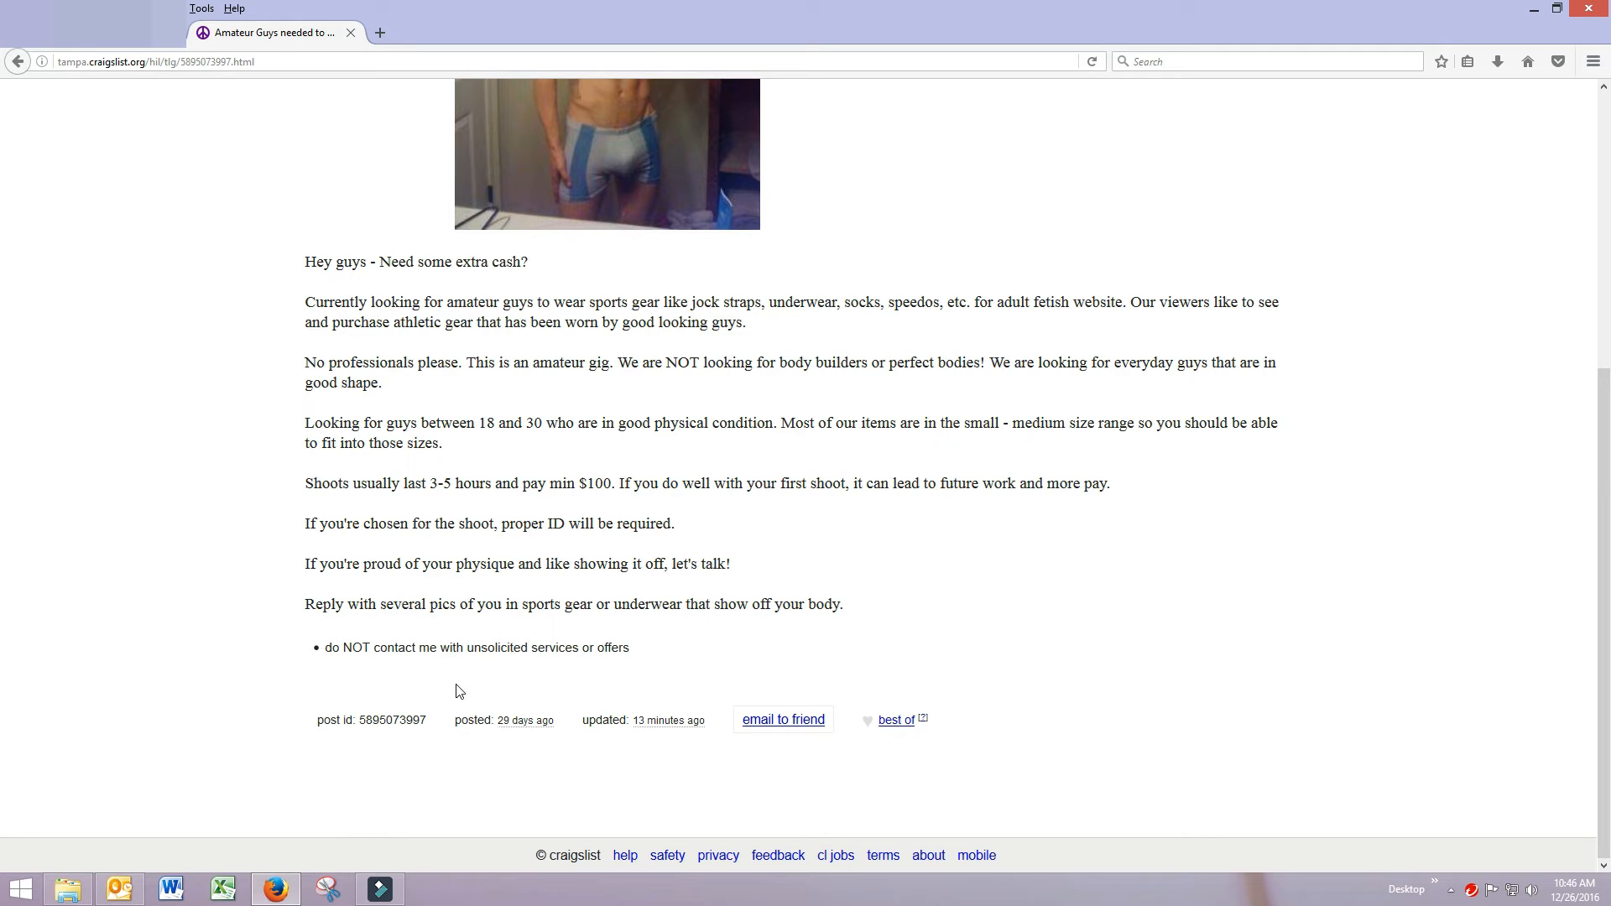
mouse_move(756, 647)
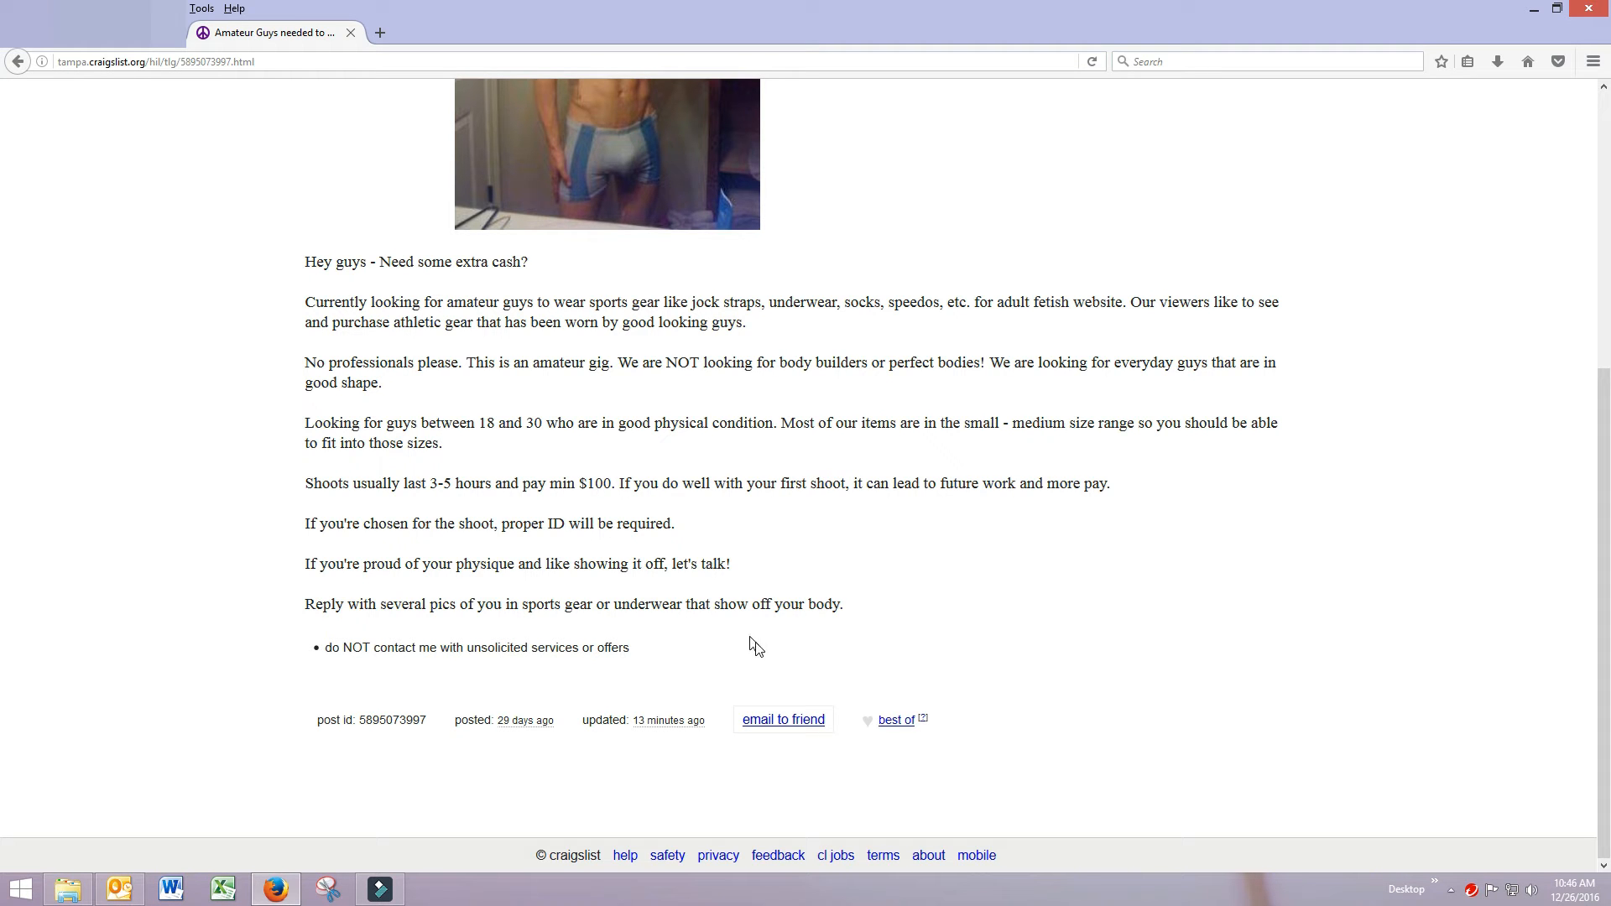
Step: Scroll to the ad's top and go back to the Tampa Bay gigs listing
scroll(up, 3)
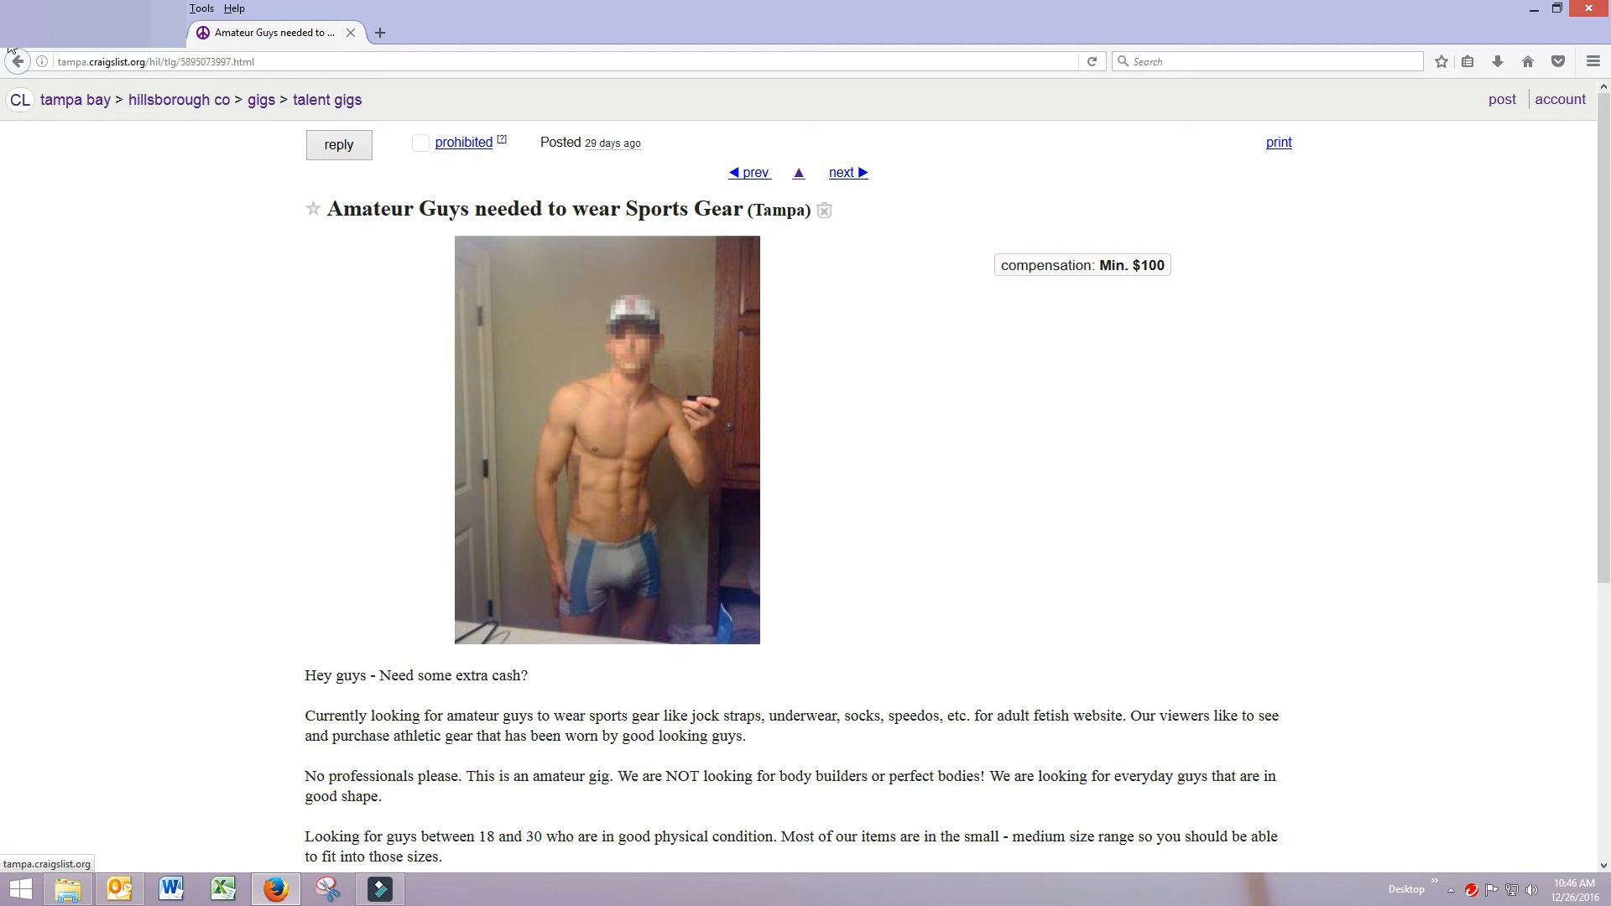
mouse_move(17, 61)
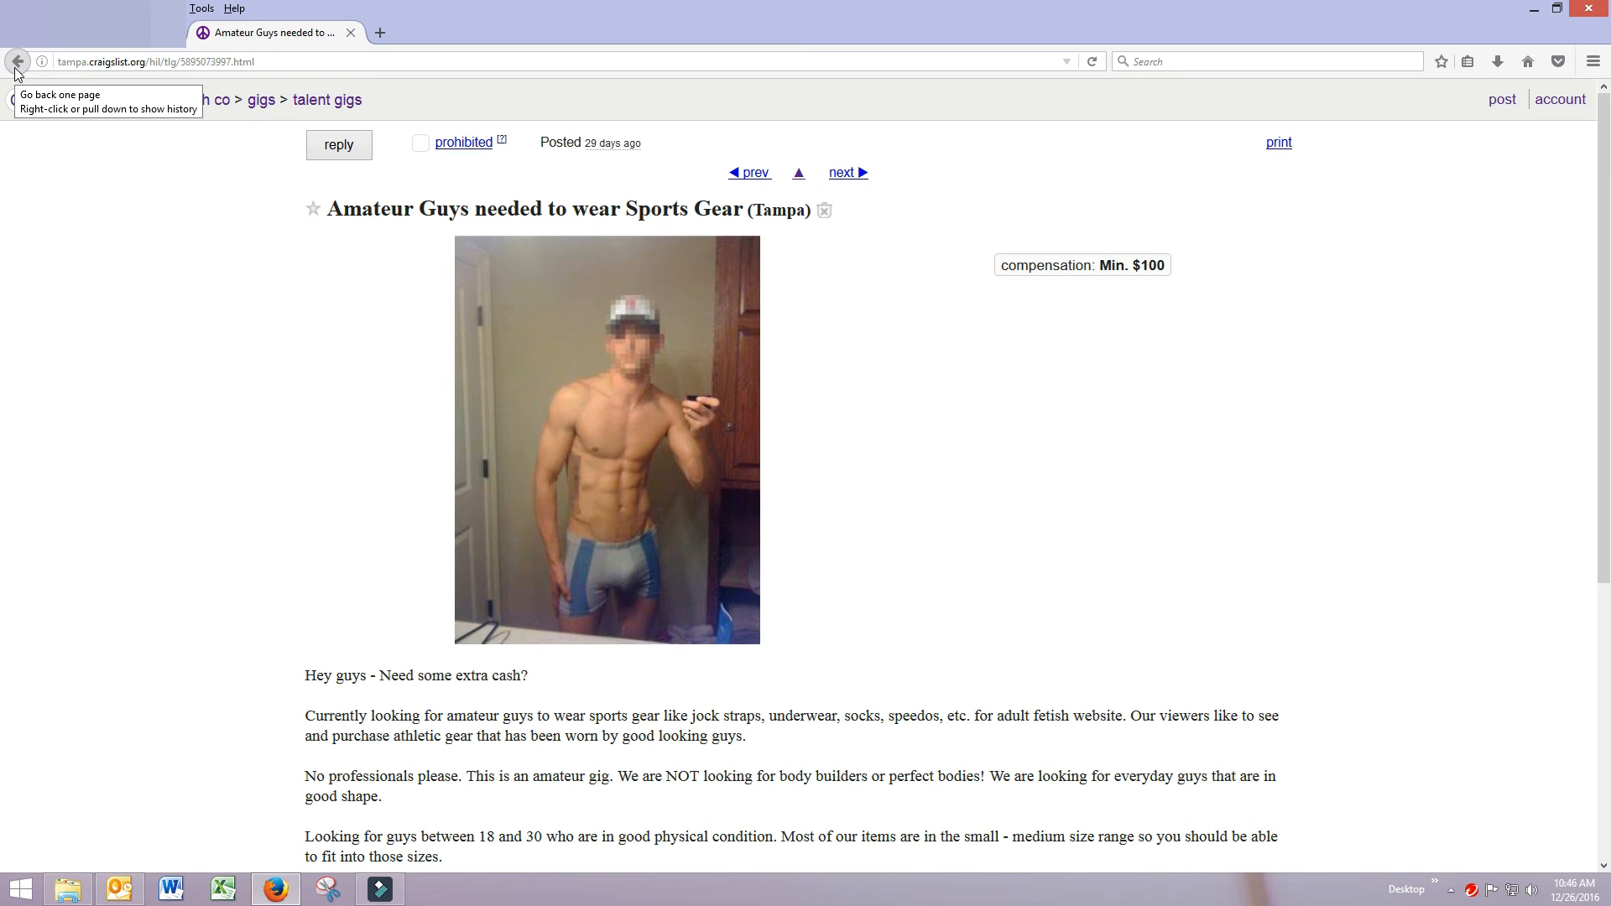
click(17, 61)
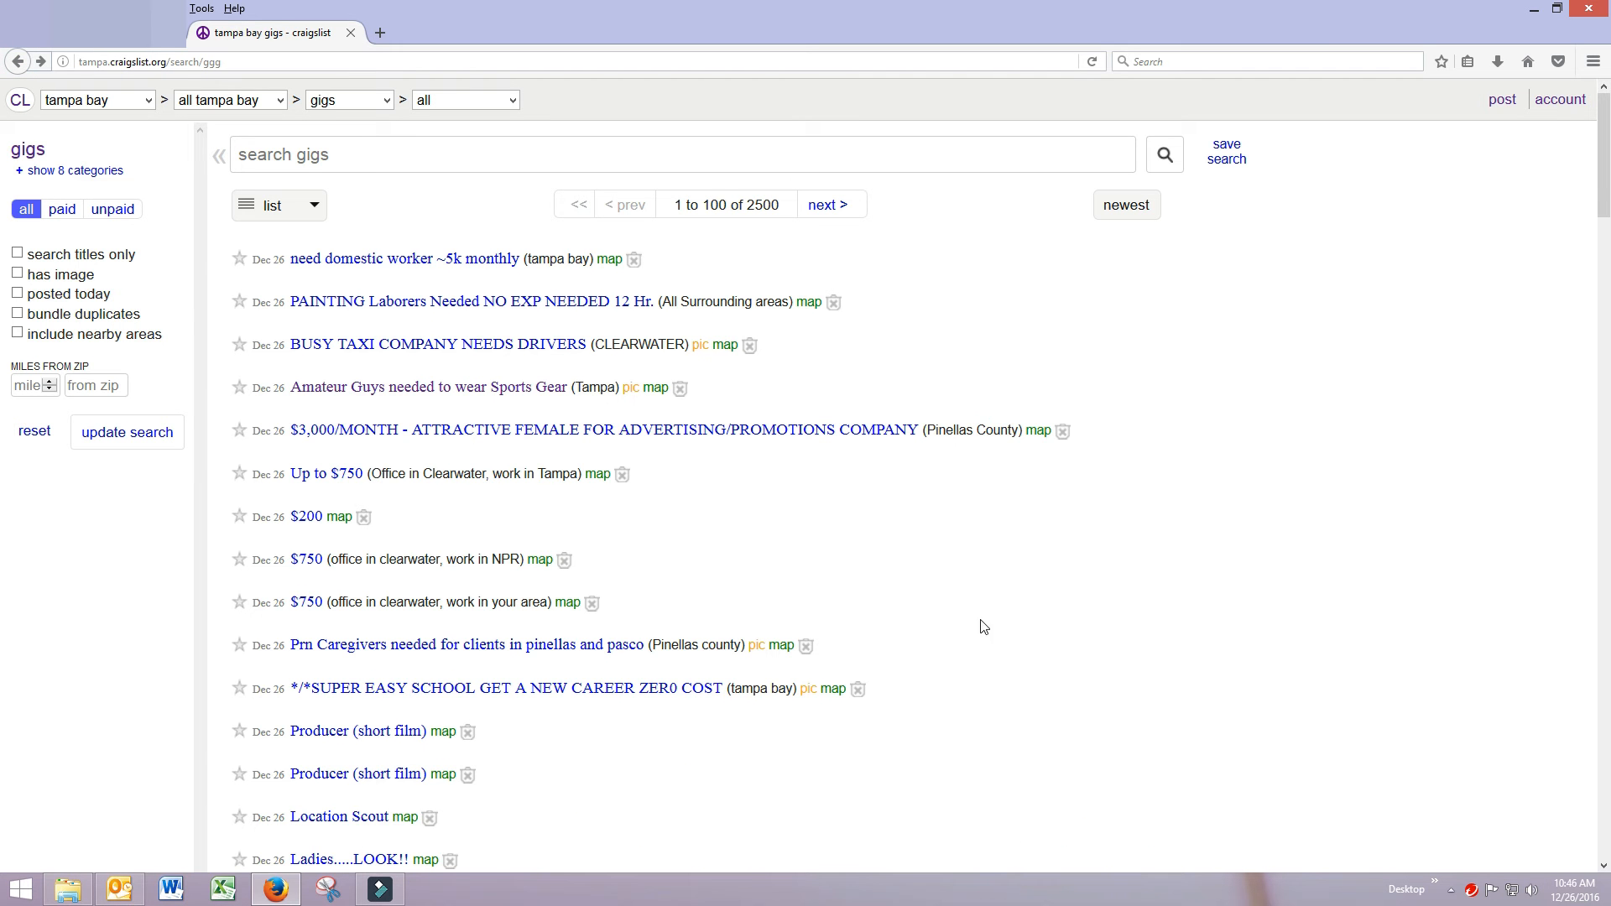